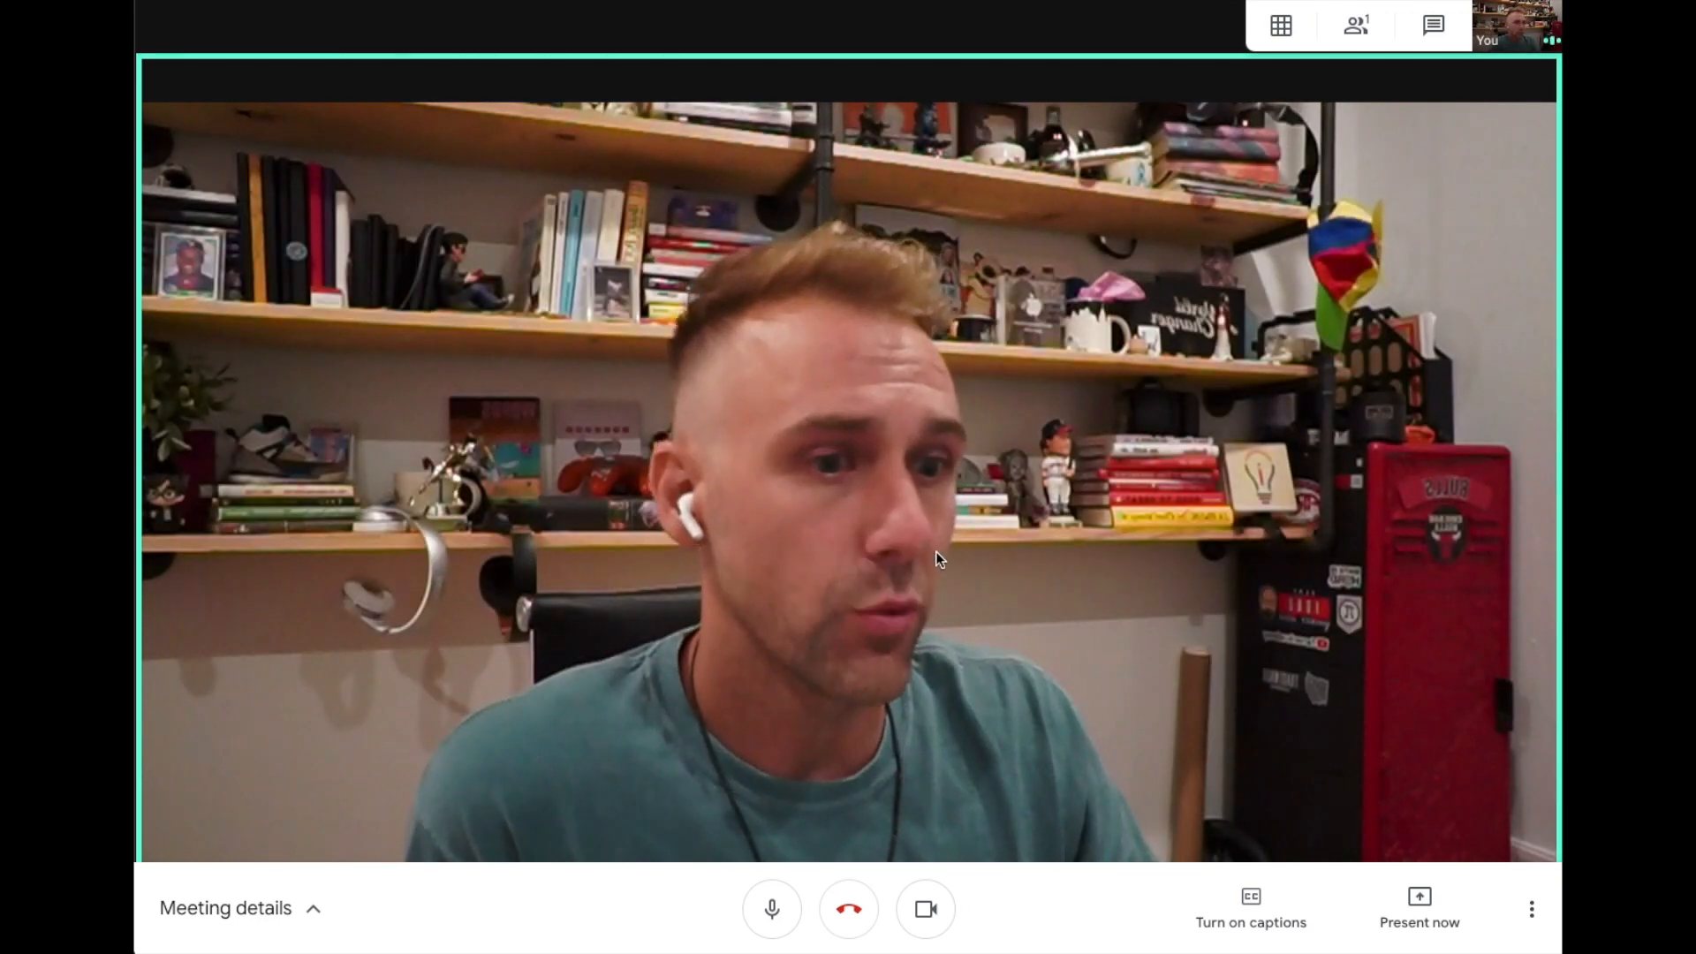
mouse_move(1532, 909)
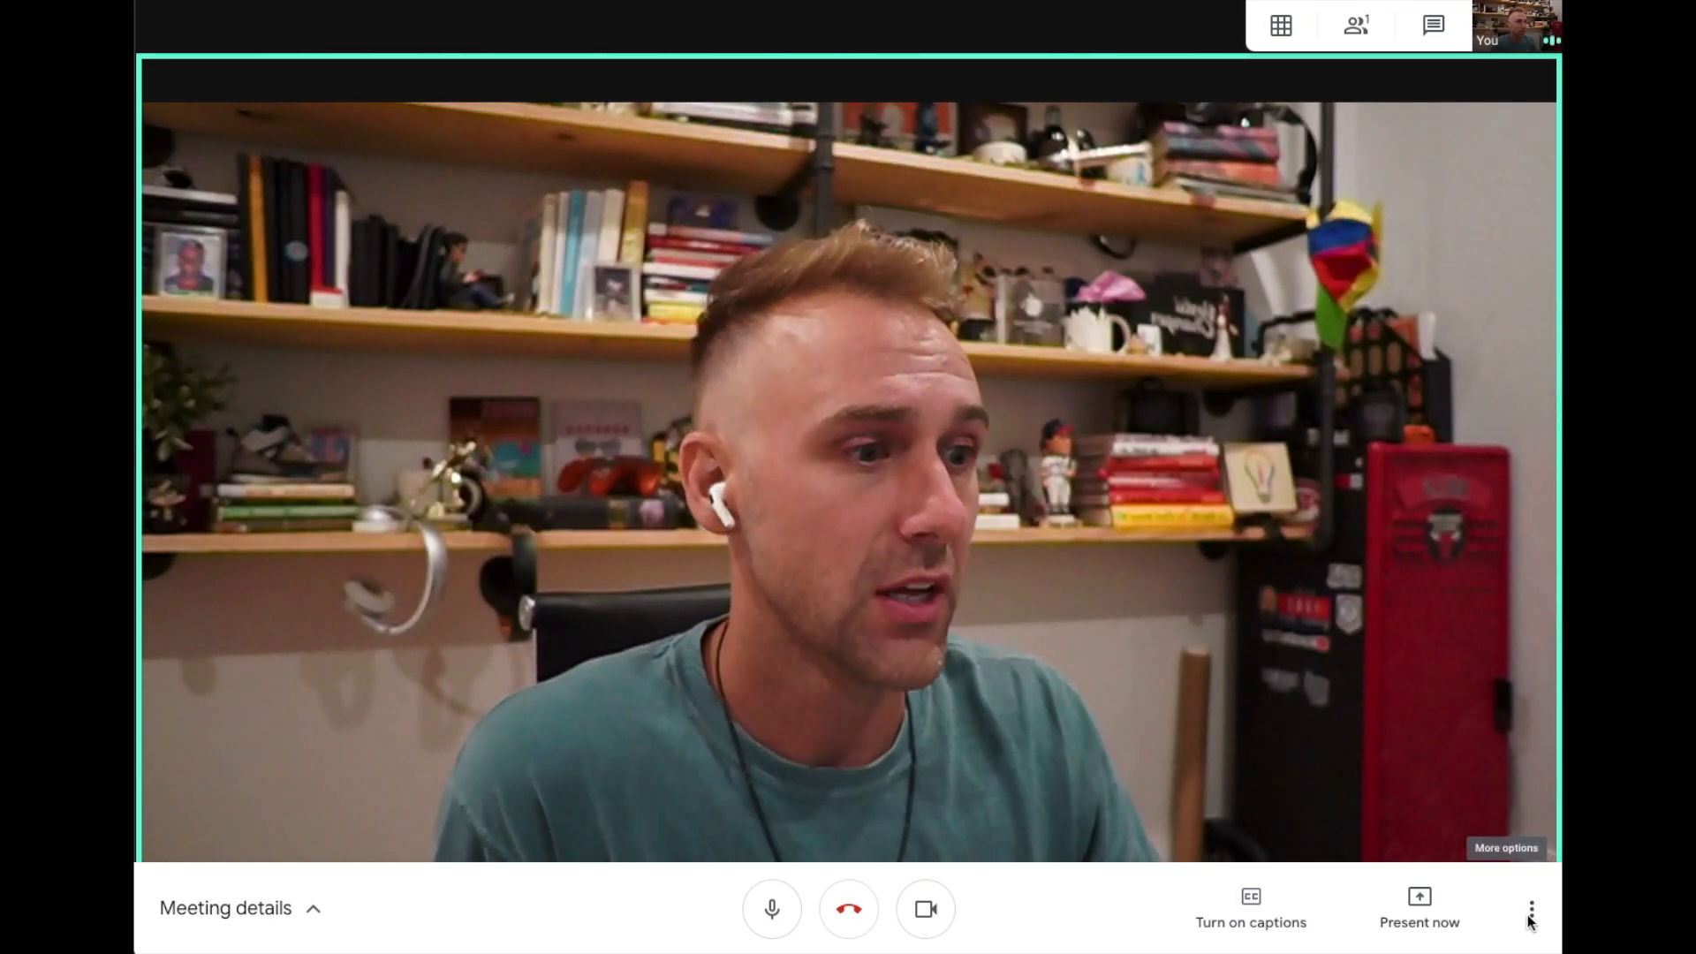
Open the More options menu listing layout, full screen, captions, settings and help.
left_click(1529, 910)
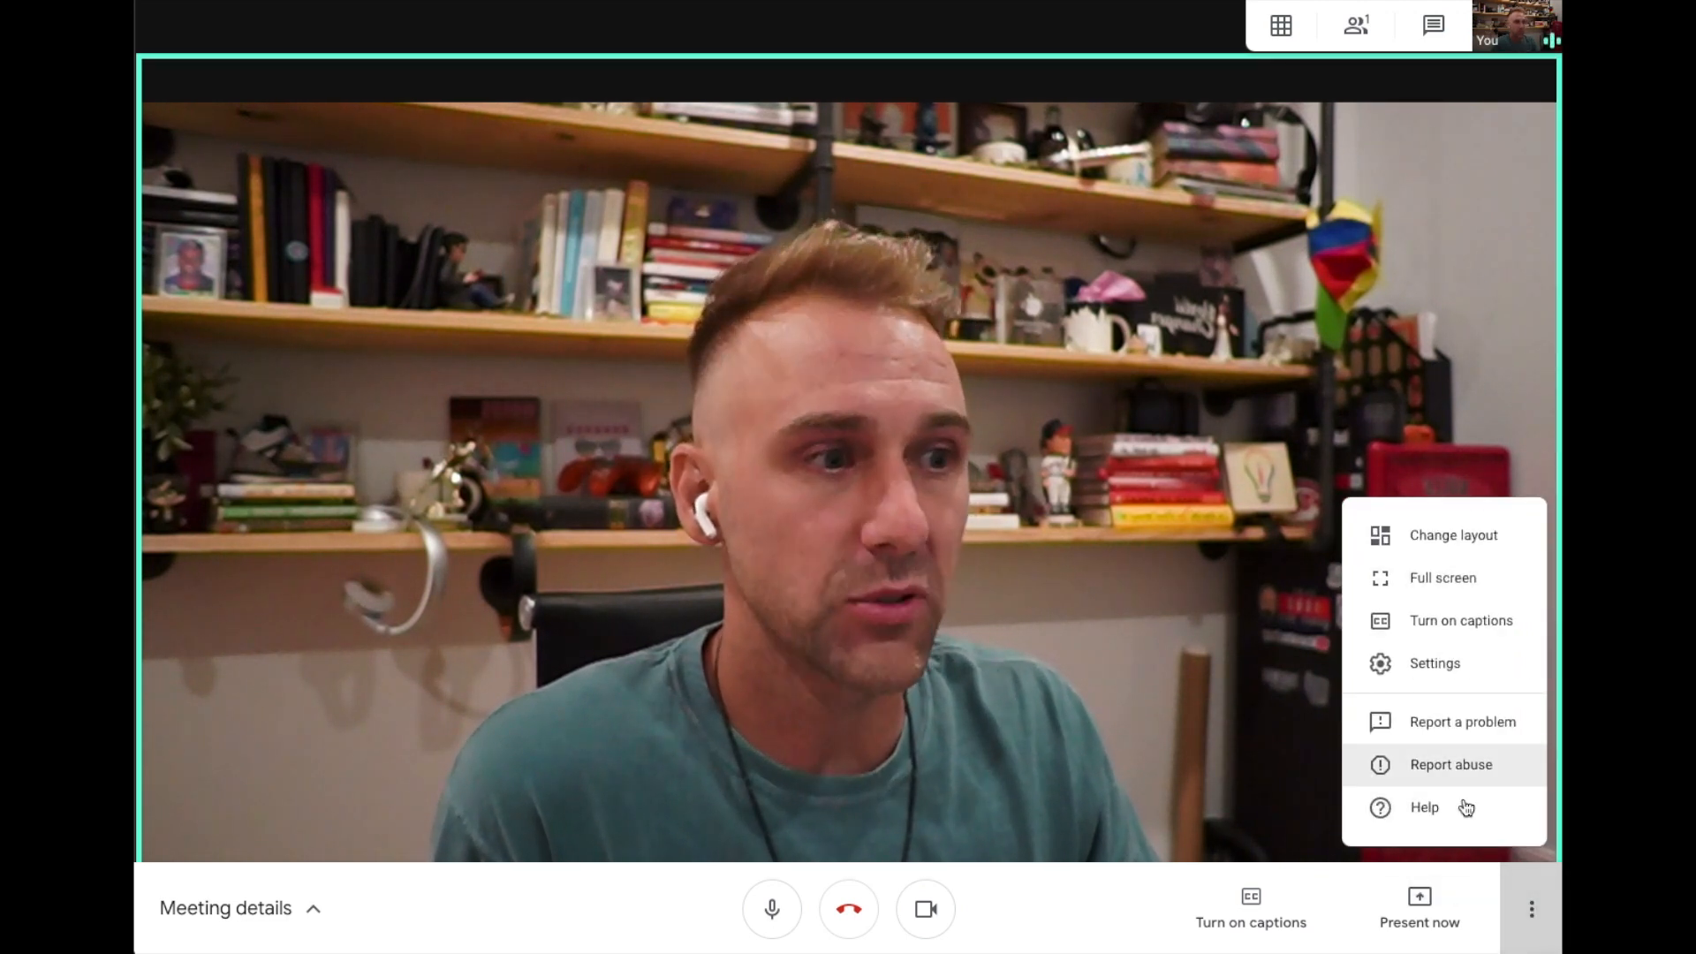
mouse_move(1435, 663)
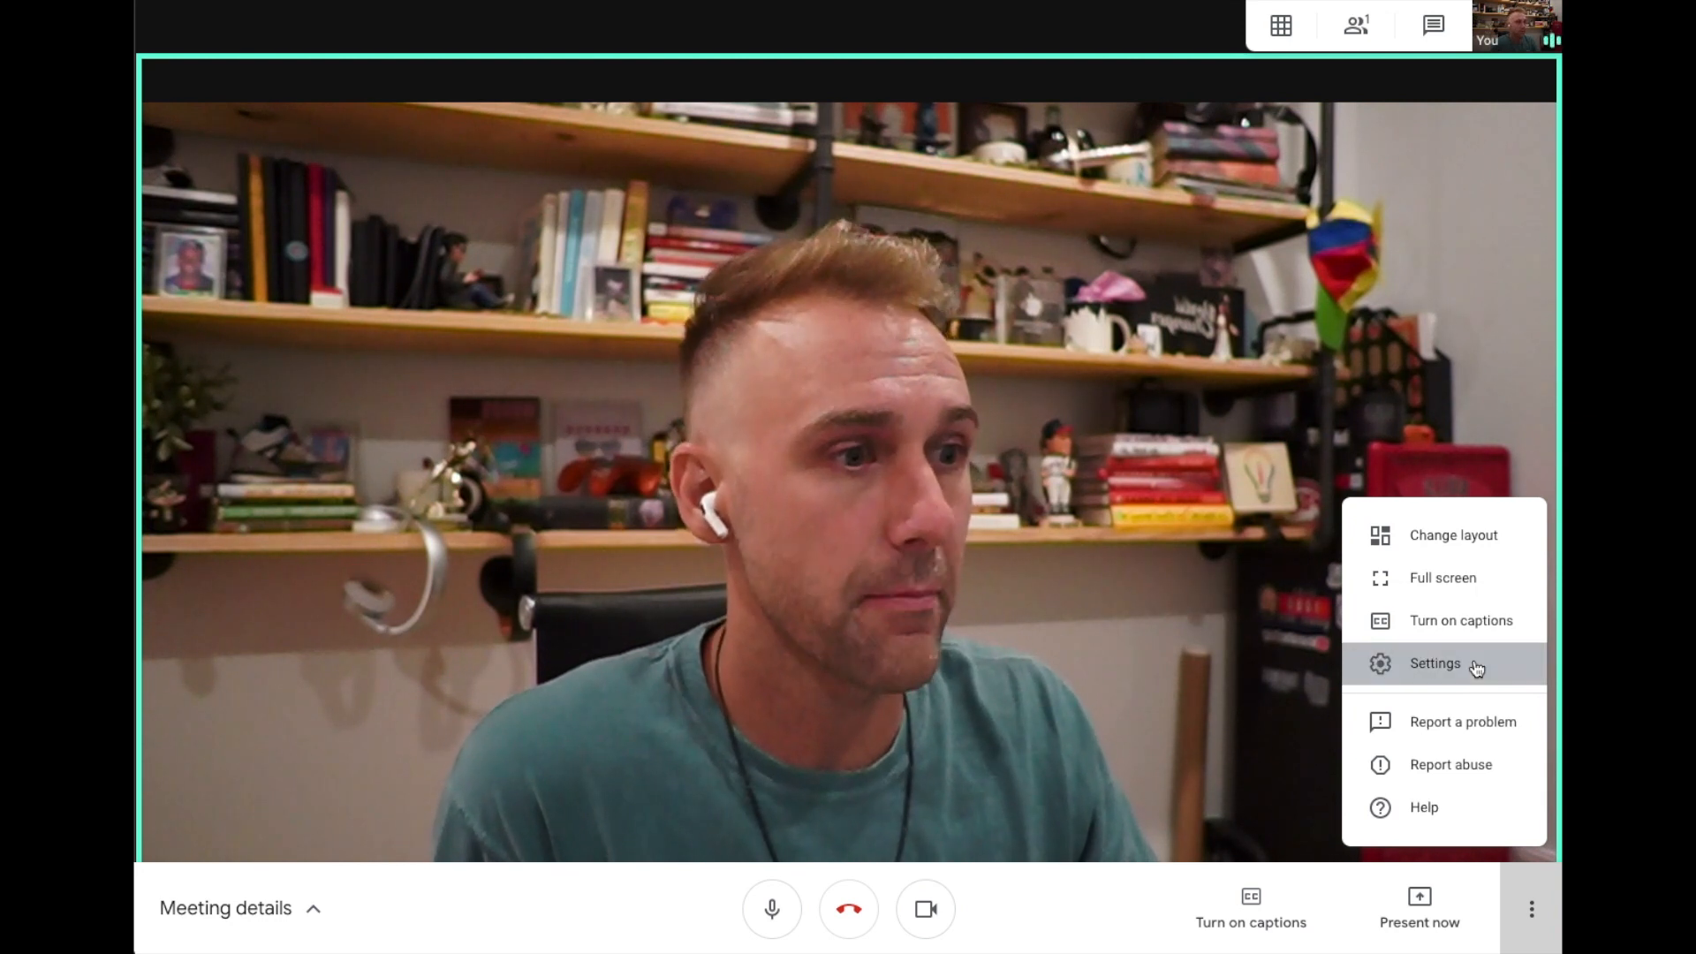
Open Settings and confirm AirBuds are selected as both microphone and speakers.
left_click(1436, 664)
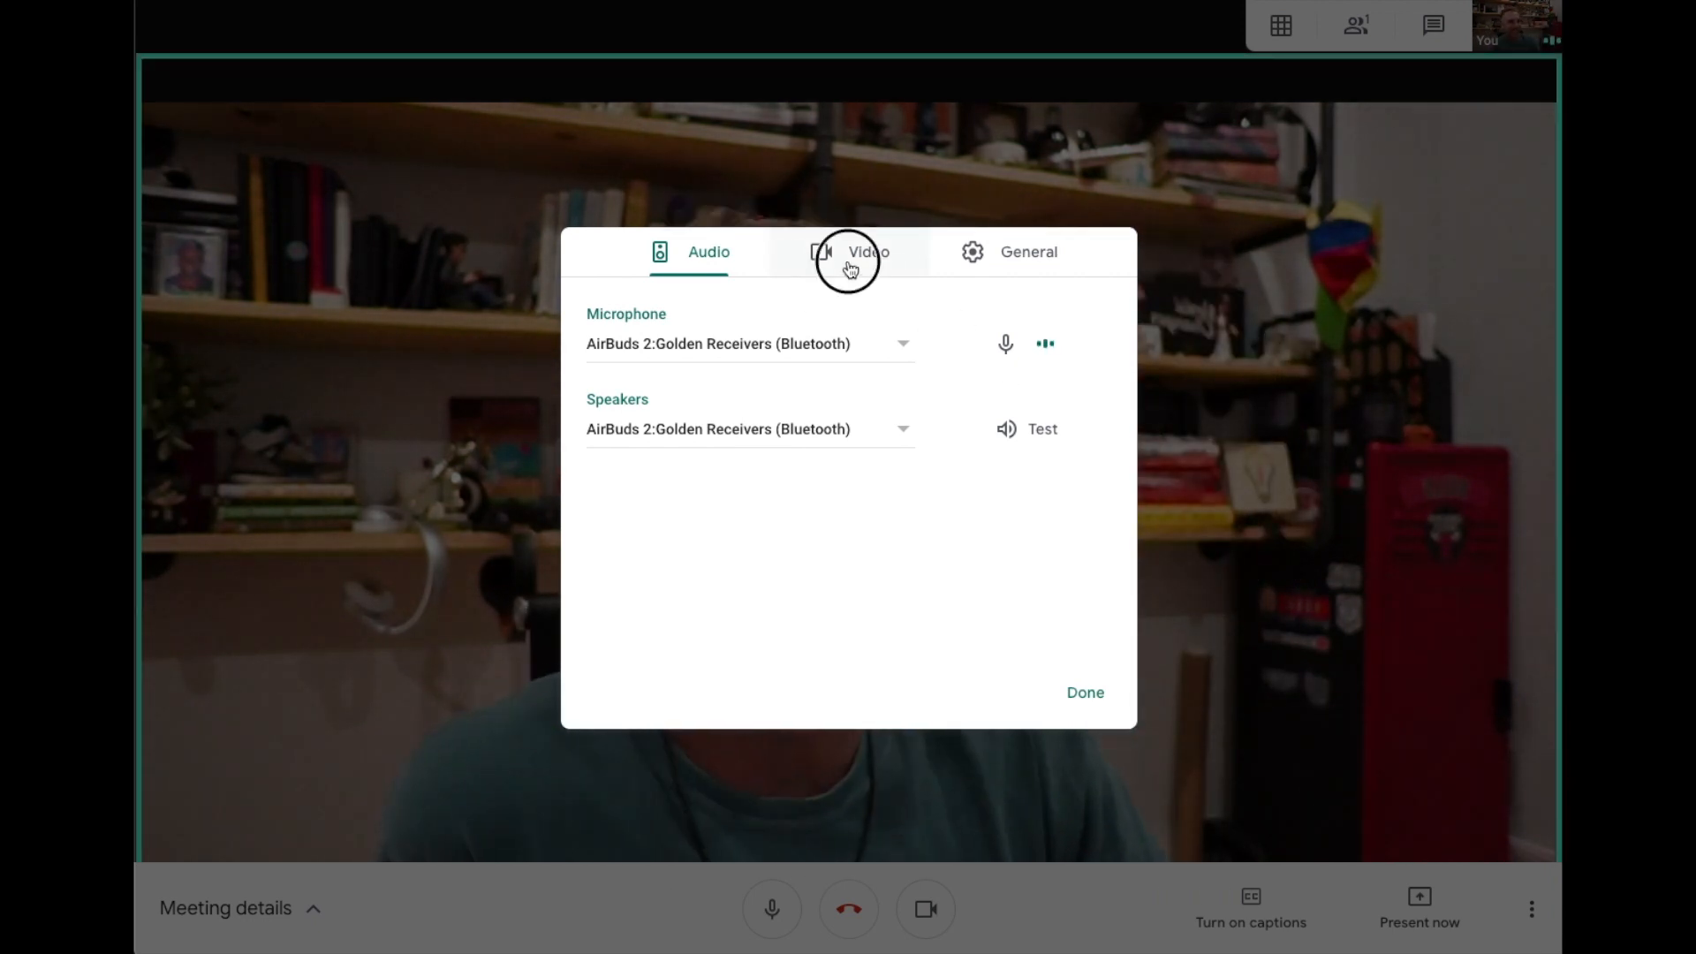
On the Video tab, set Send resolution to High definition (720p).
left_click(866, 250)
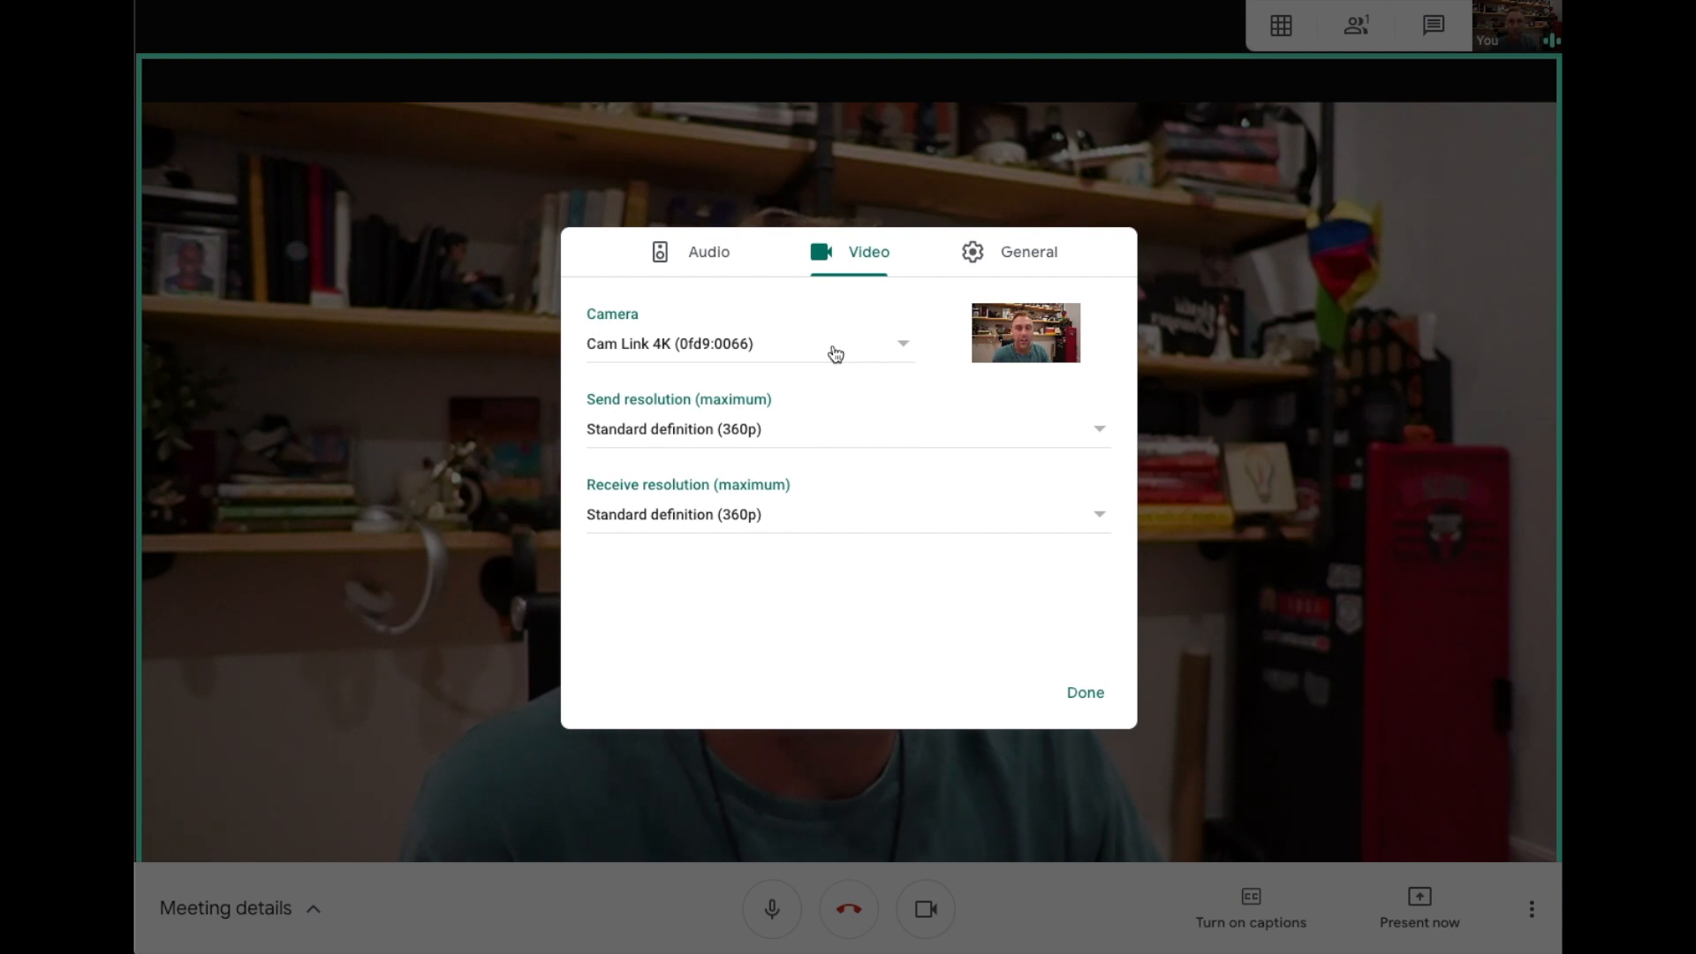
mouse_move(873, 433)
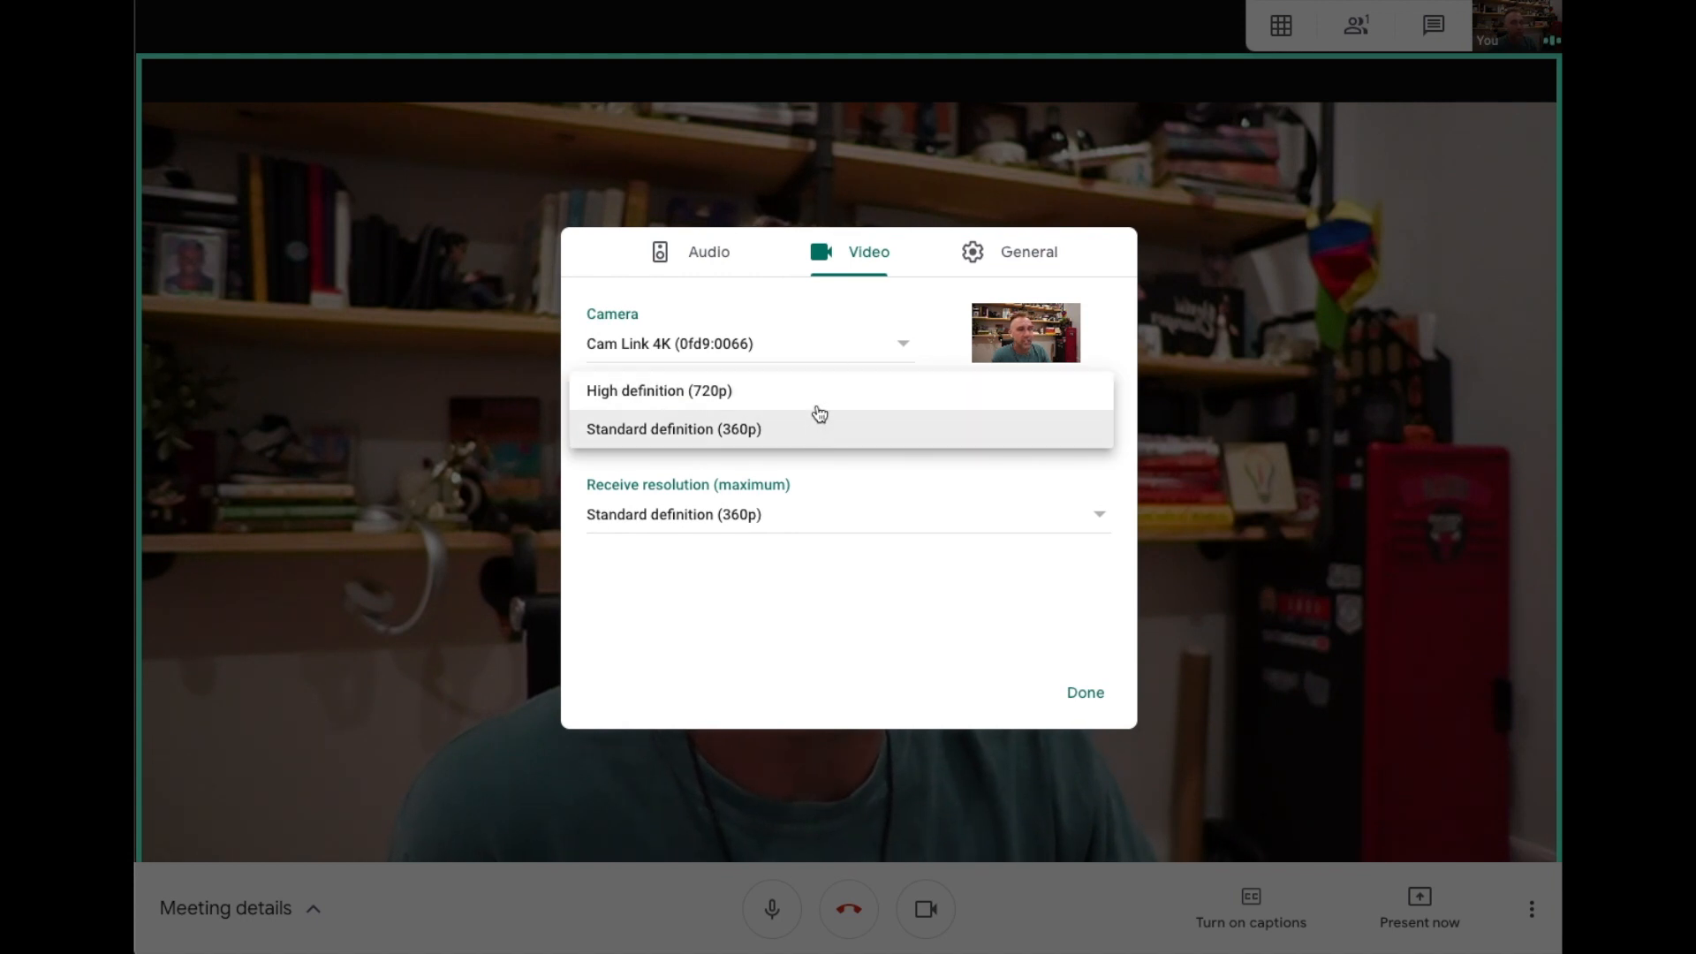
left_click(657, 391)
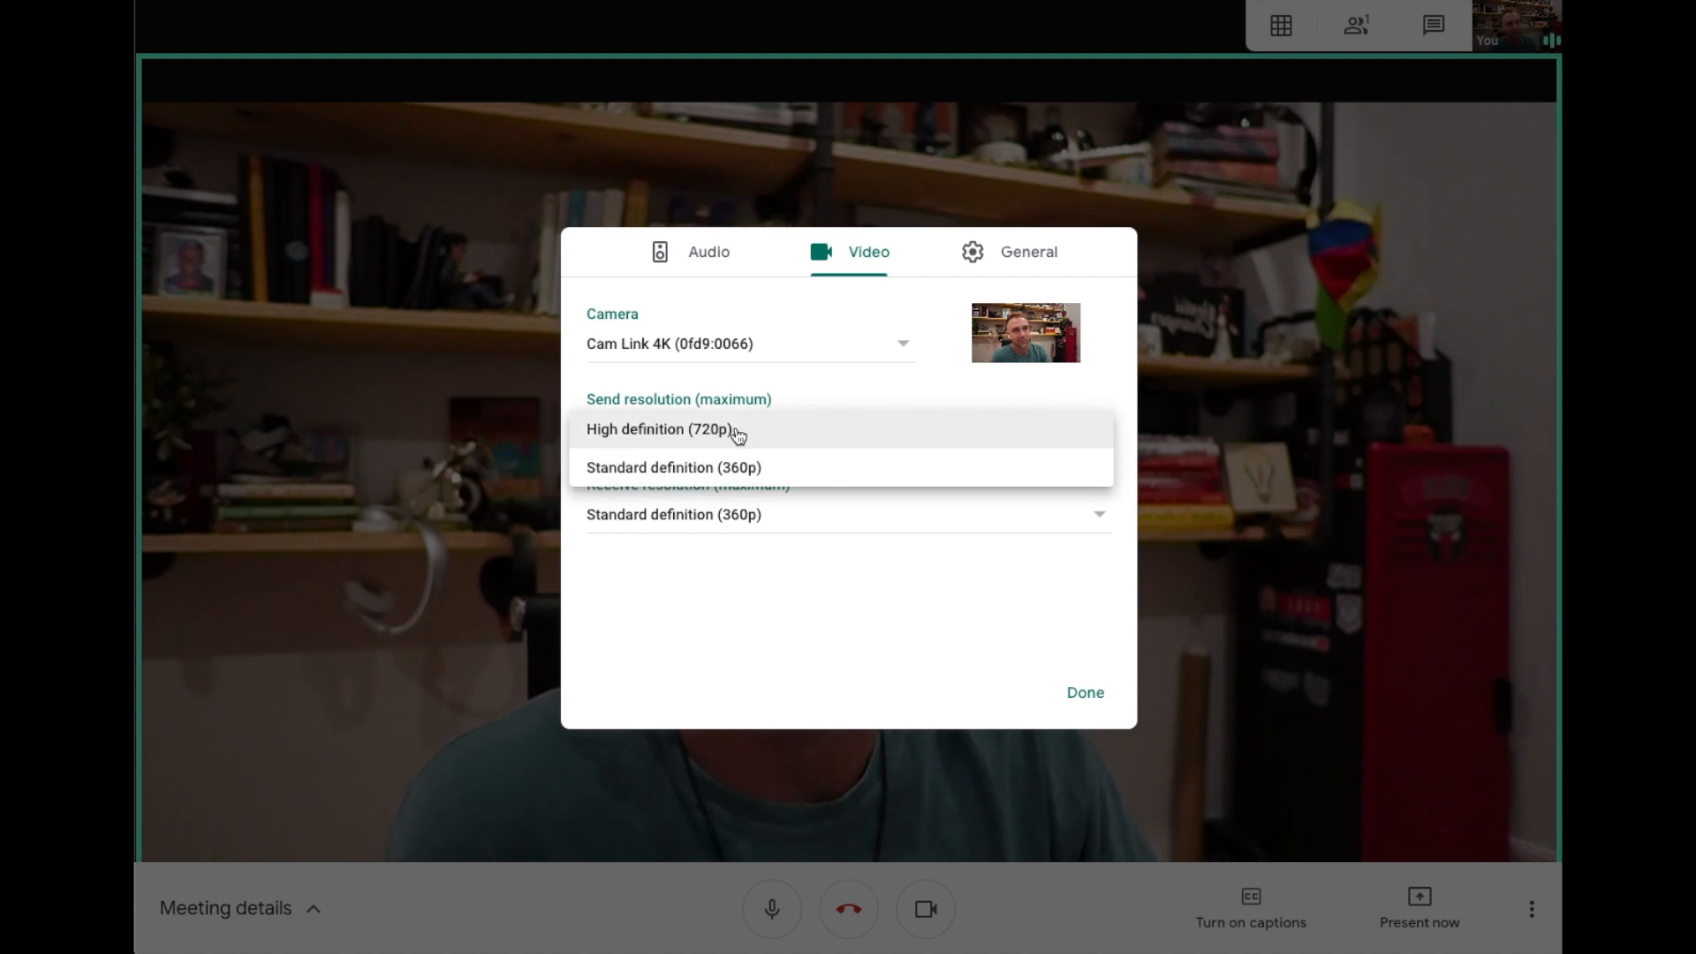
mouse_move(766, 447)
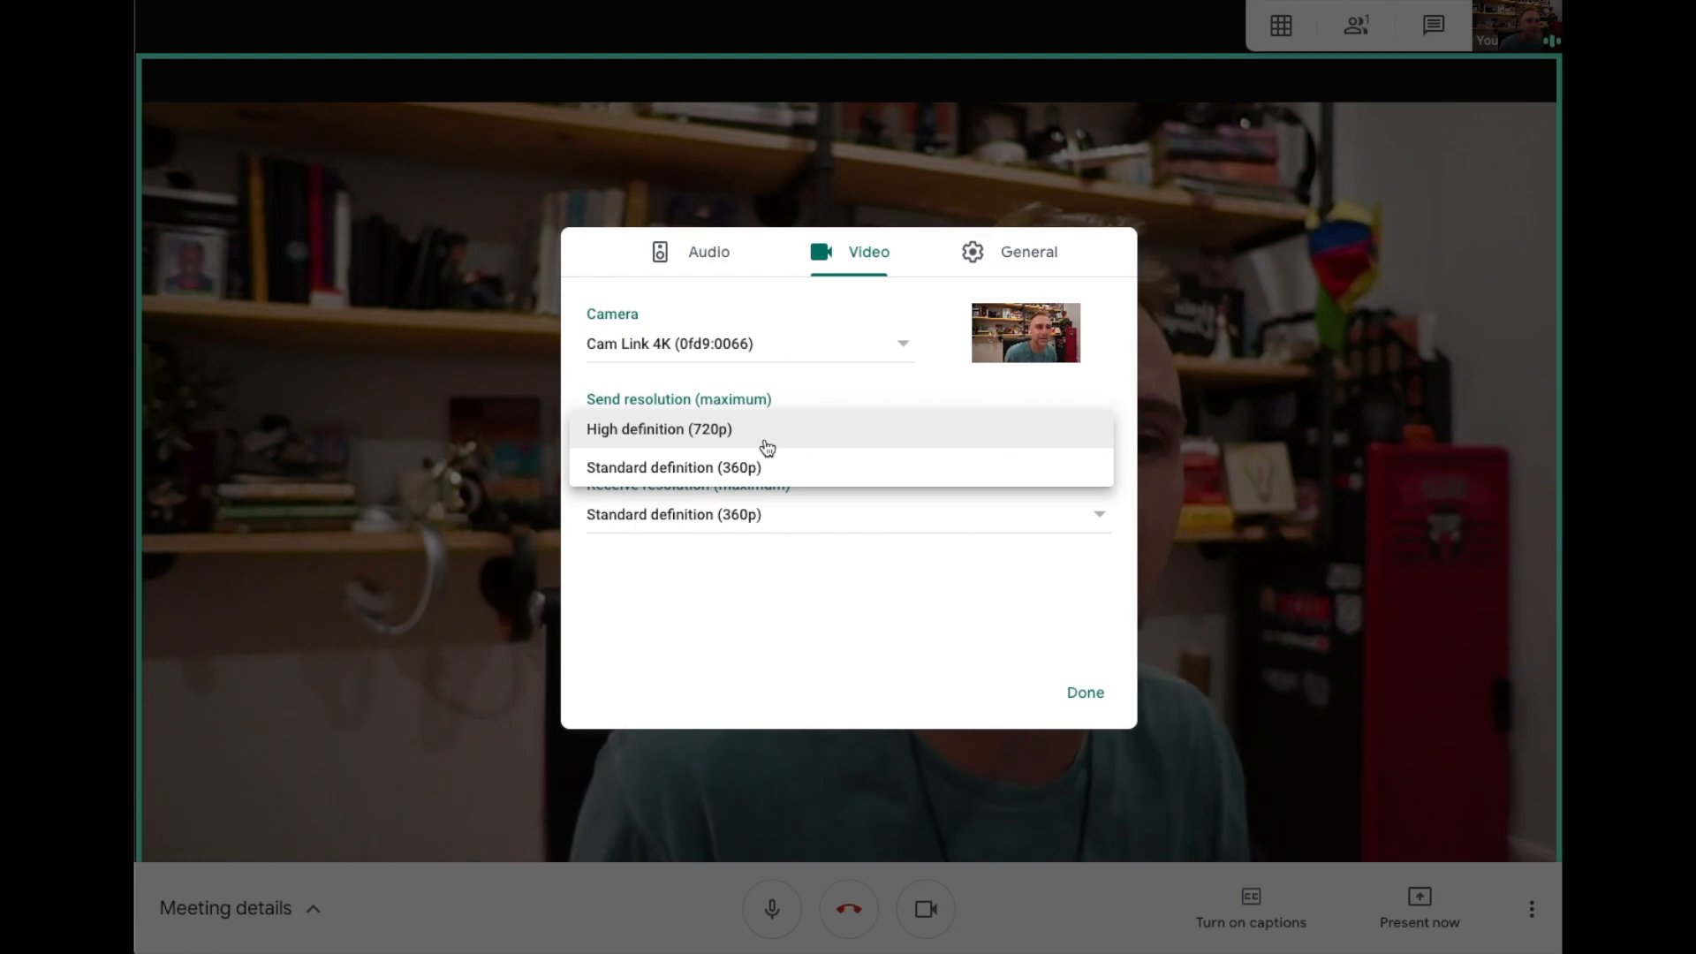
left_click(659, 428)
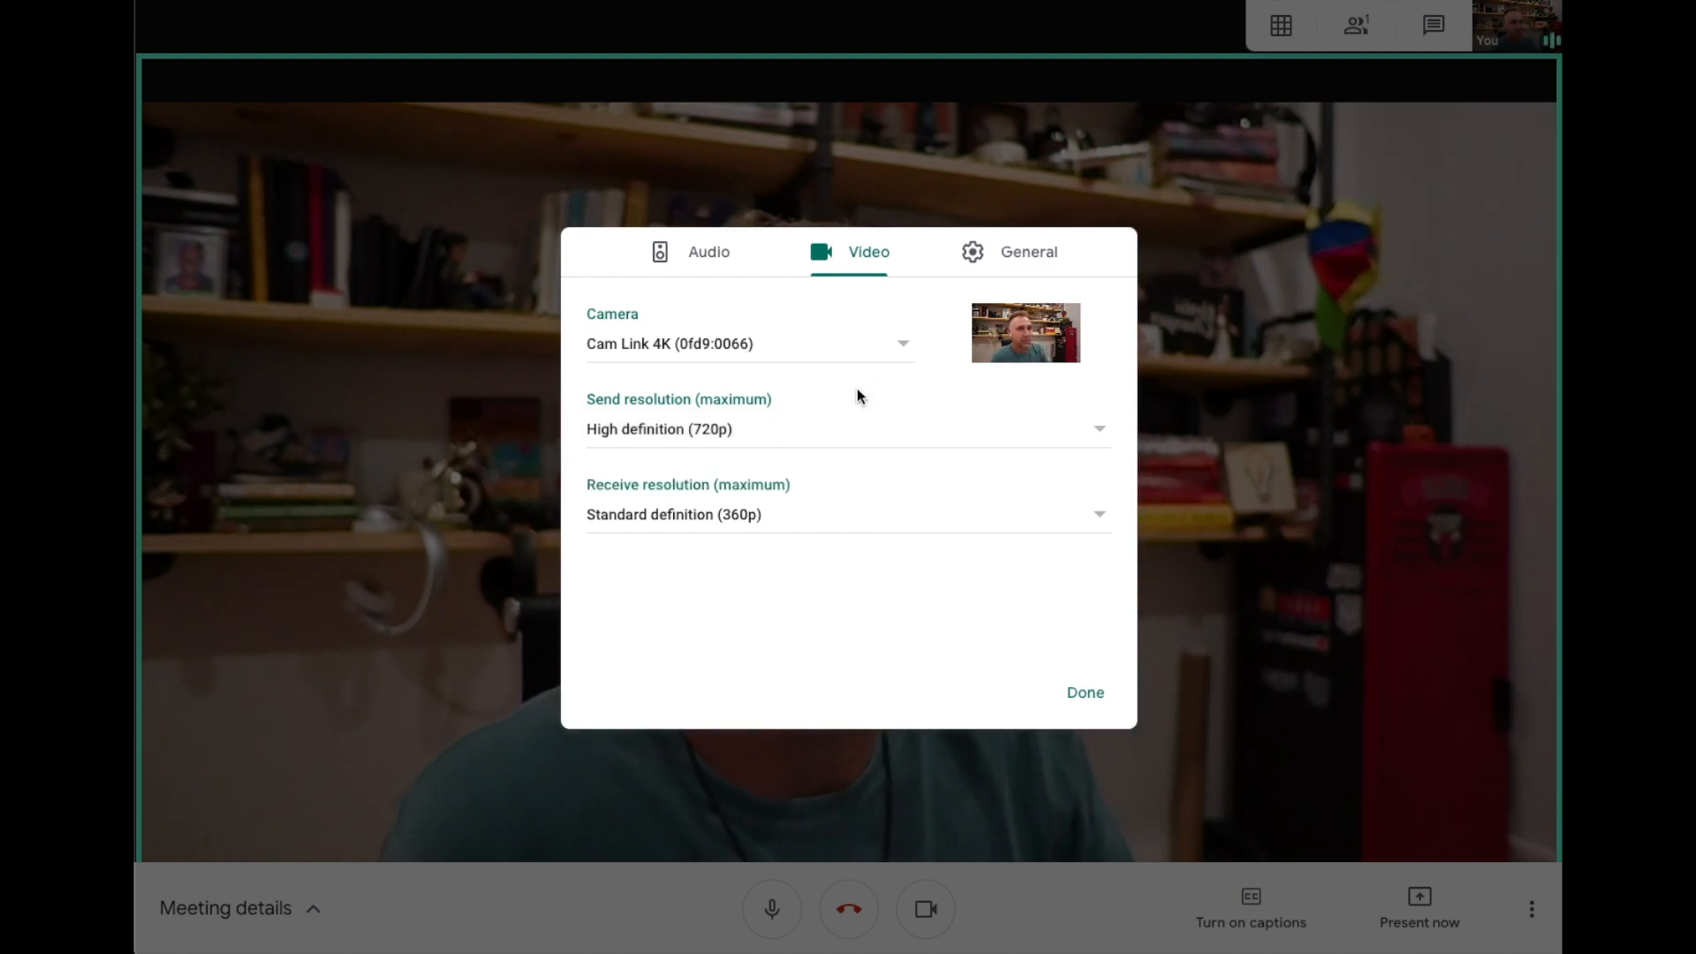
mouse_move(800, 520)
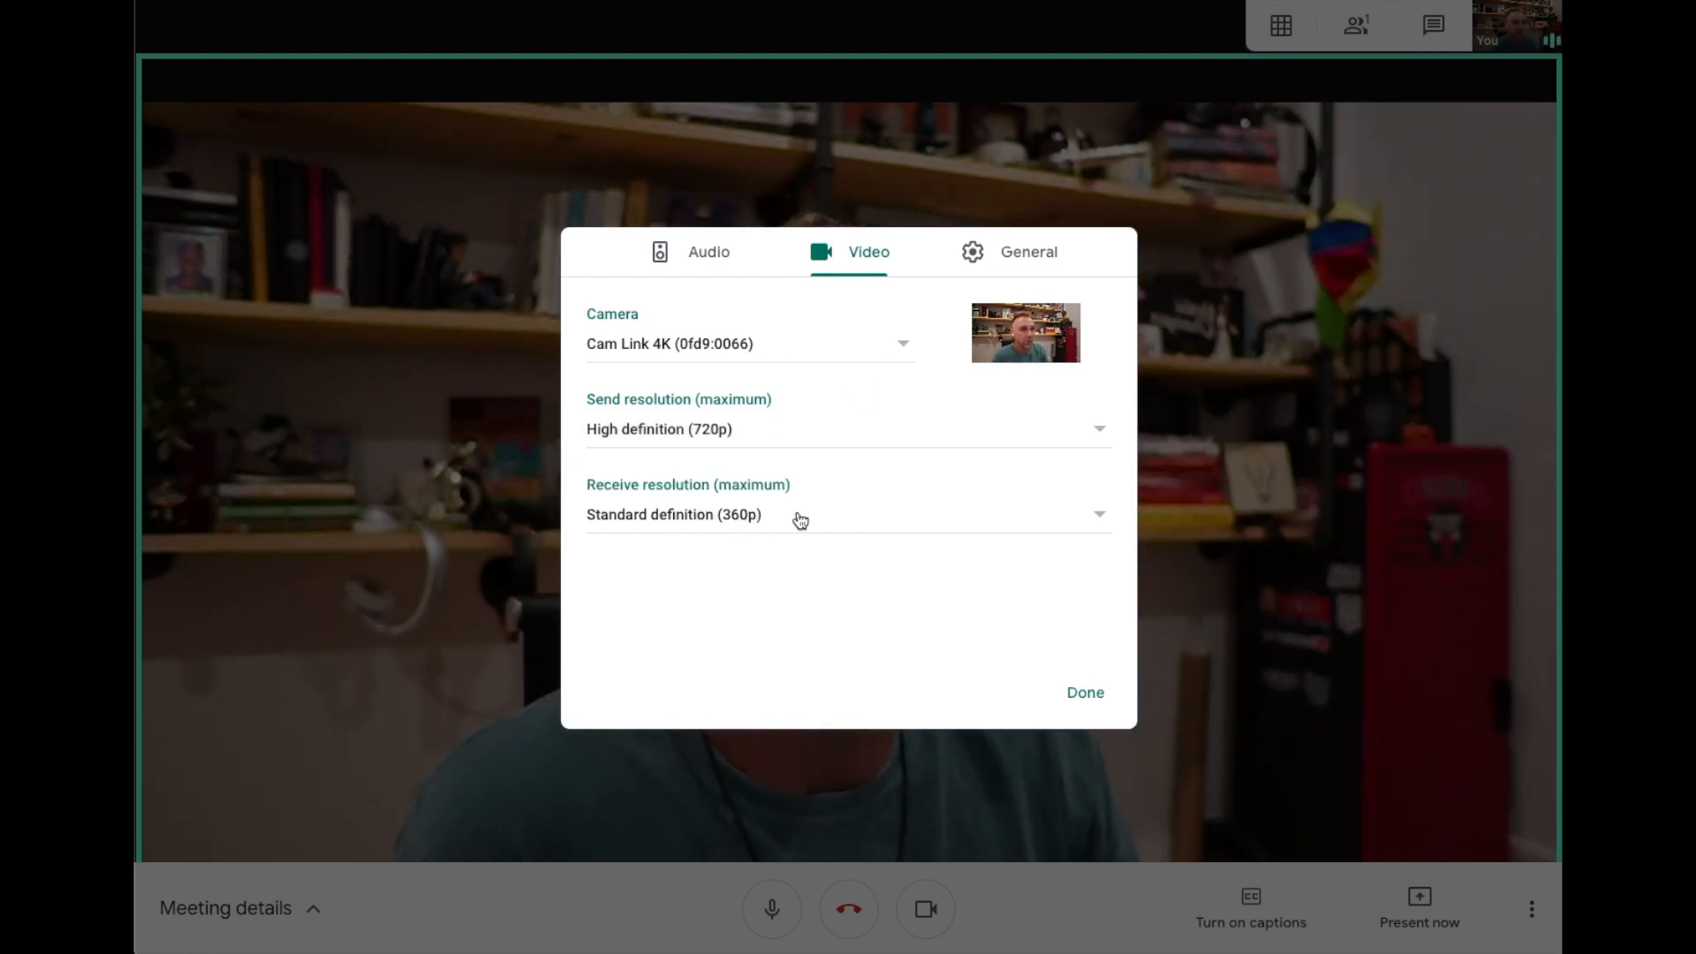
Review the Receive resolution options, briefly trying Audio only, then choose High definition (720p).
left_click(847, 514)
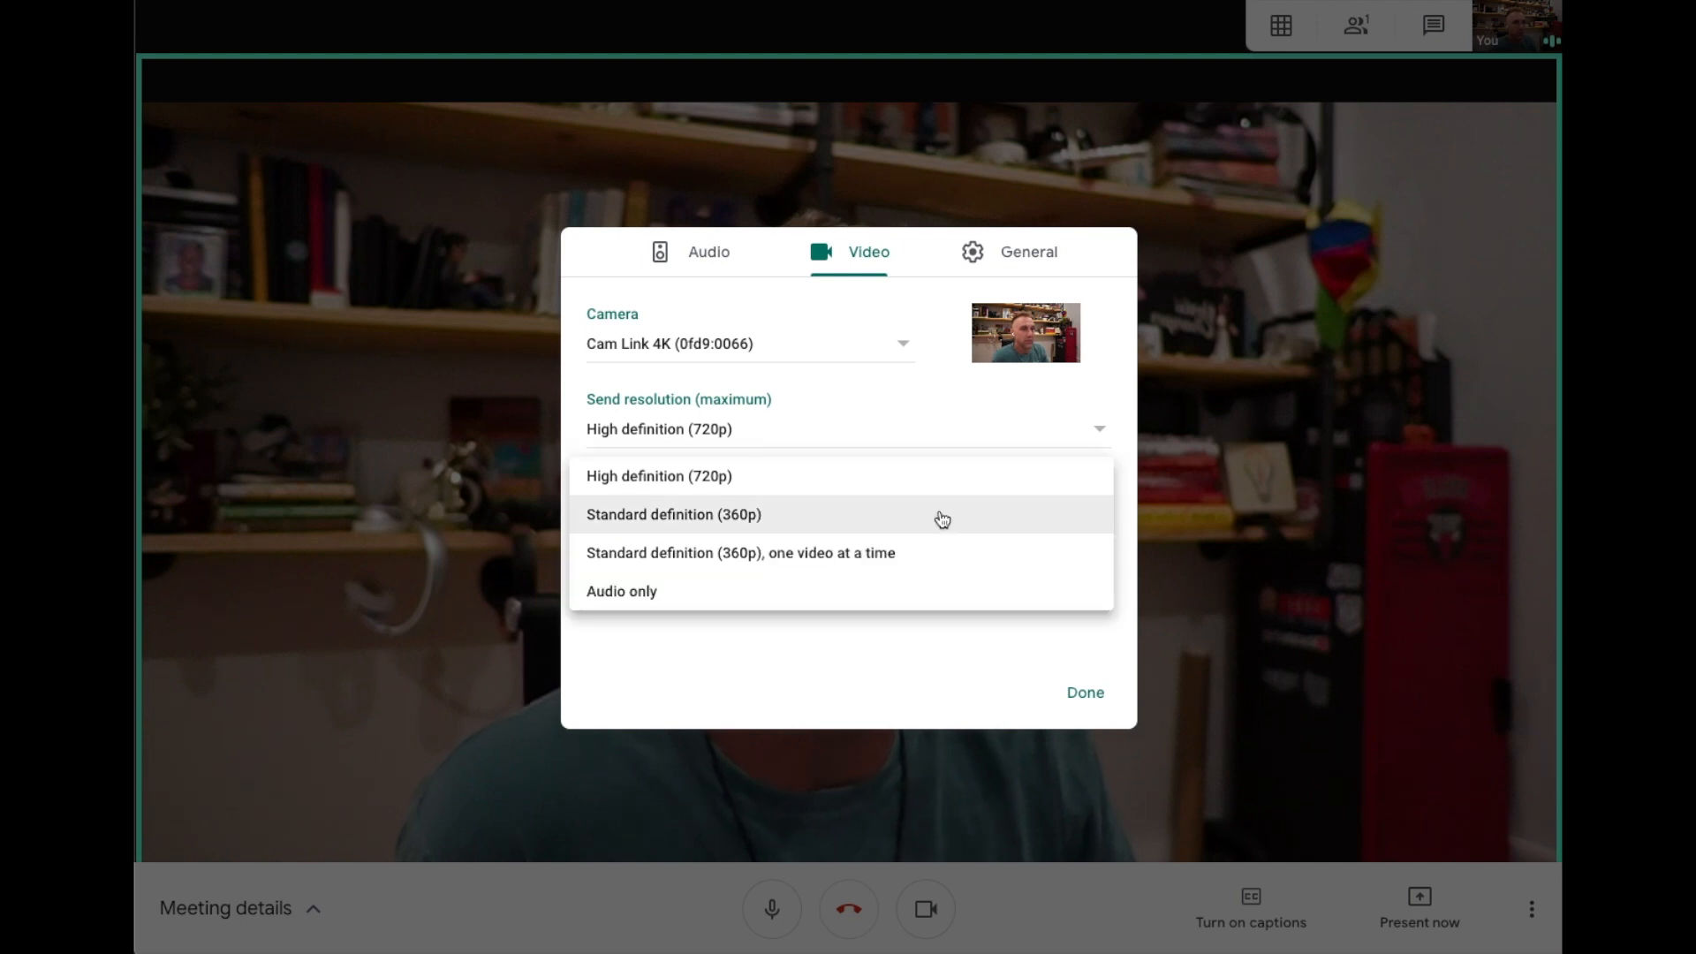
mouse_move(804, 468)
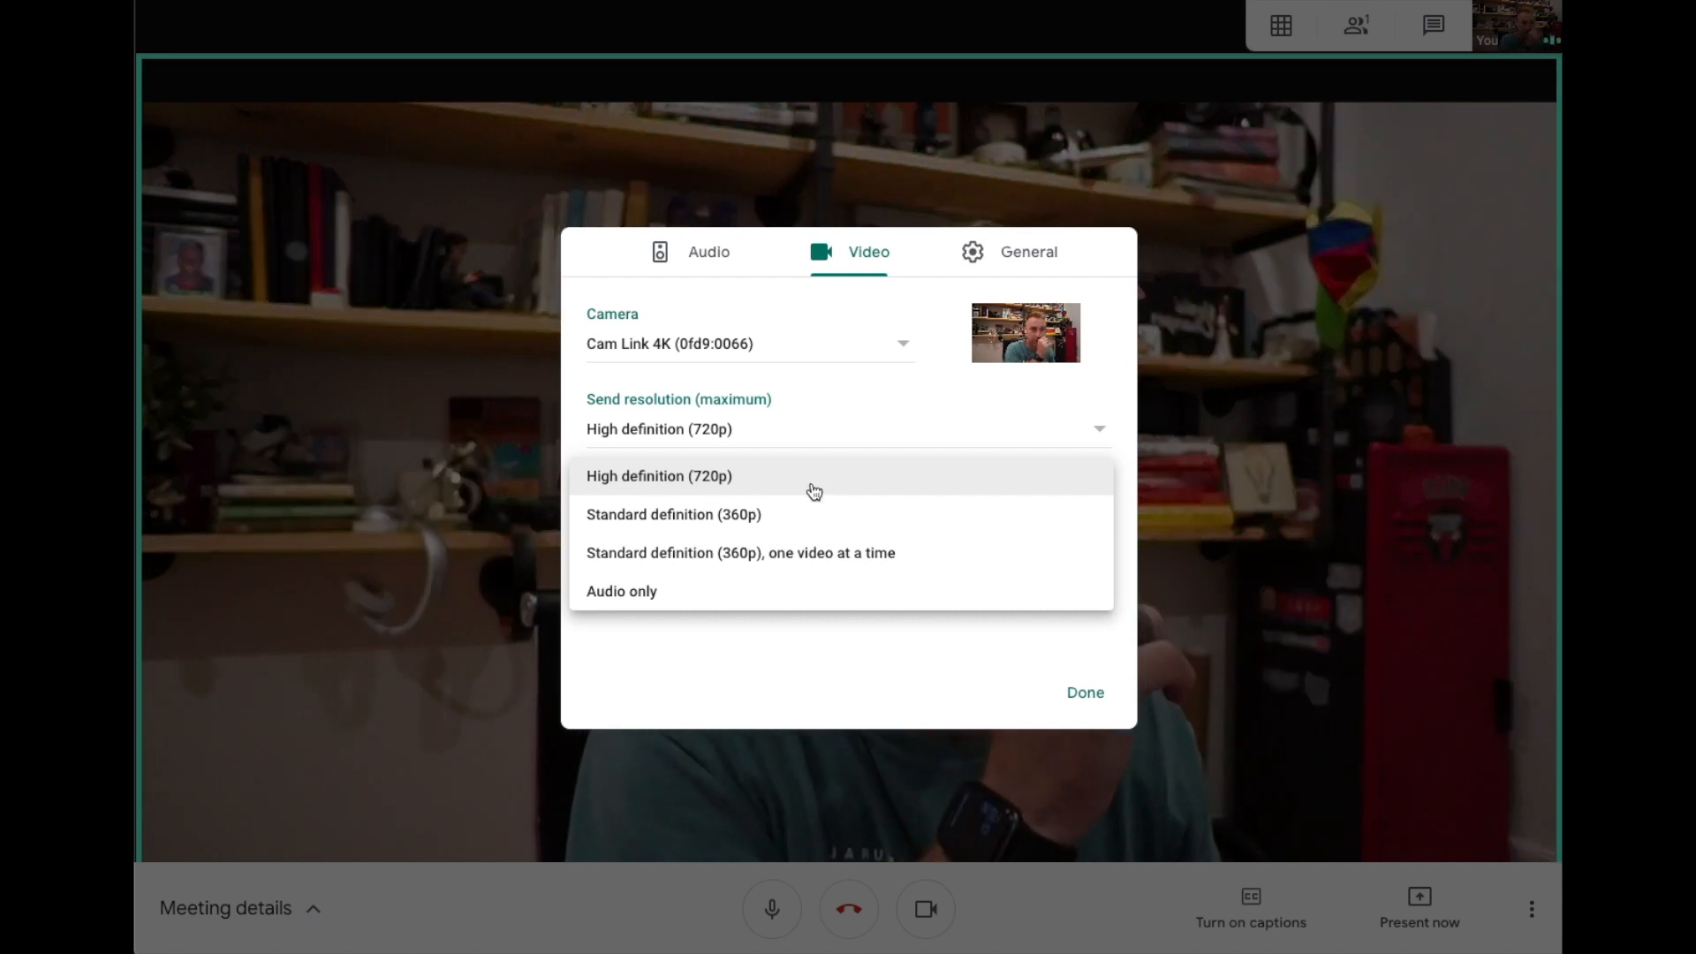
mouse_move(800, 553)
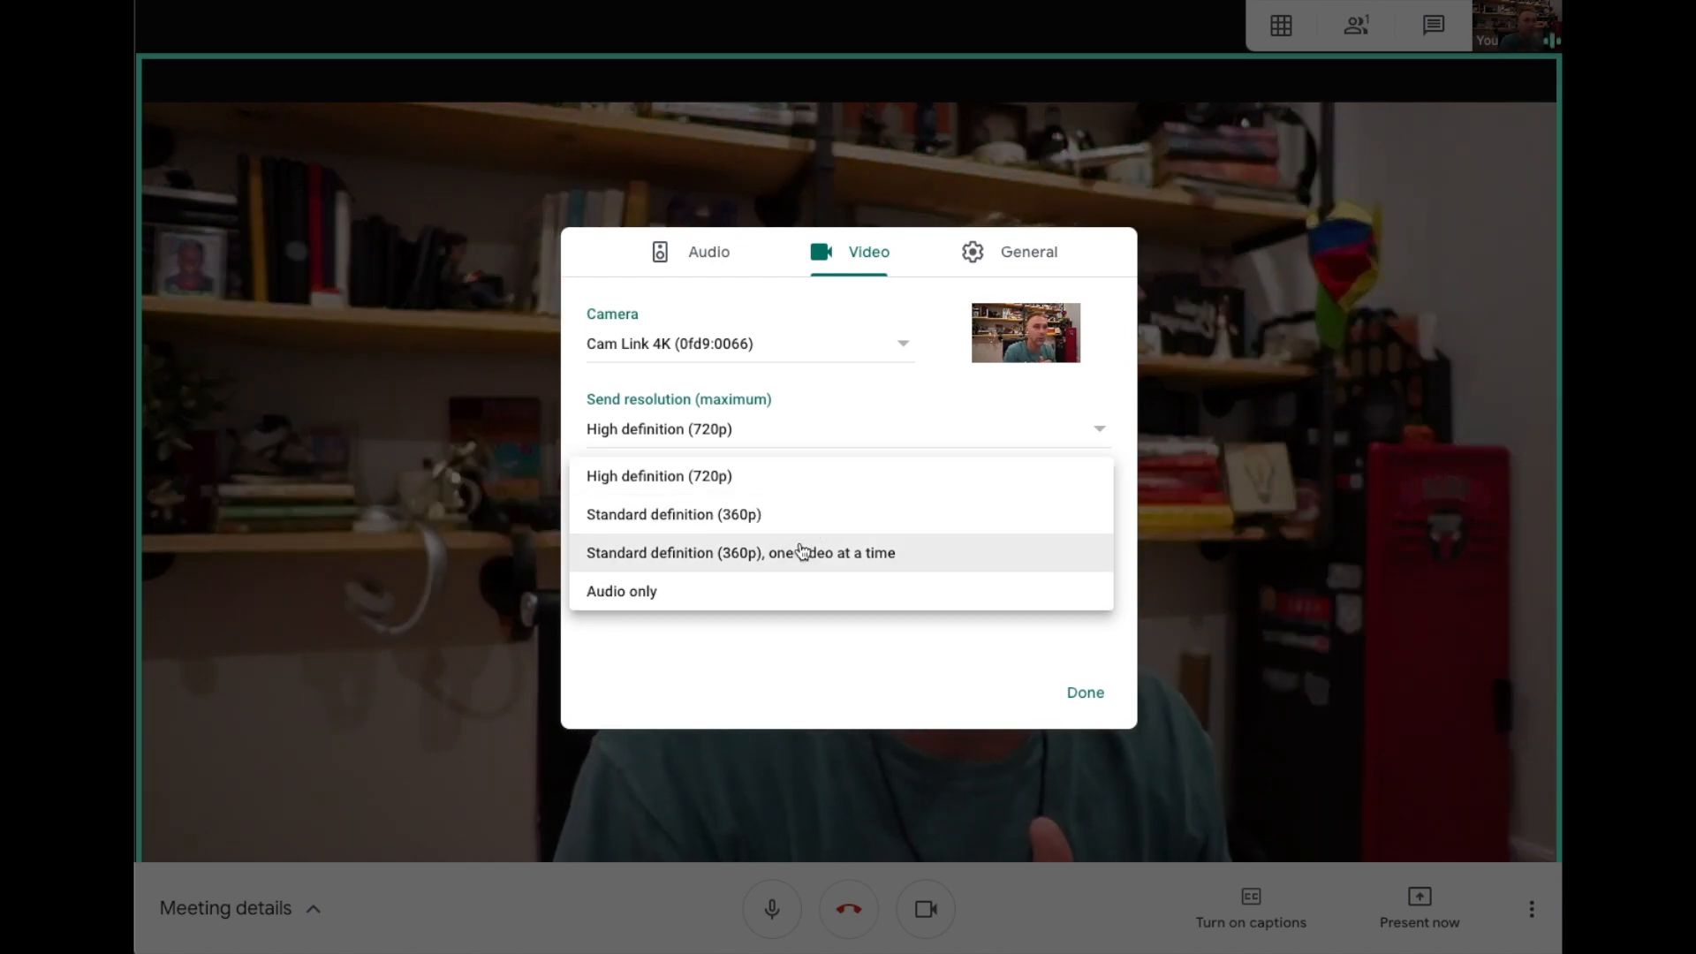
mouse_move(816, 525)
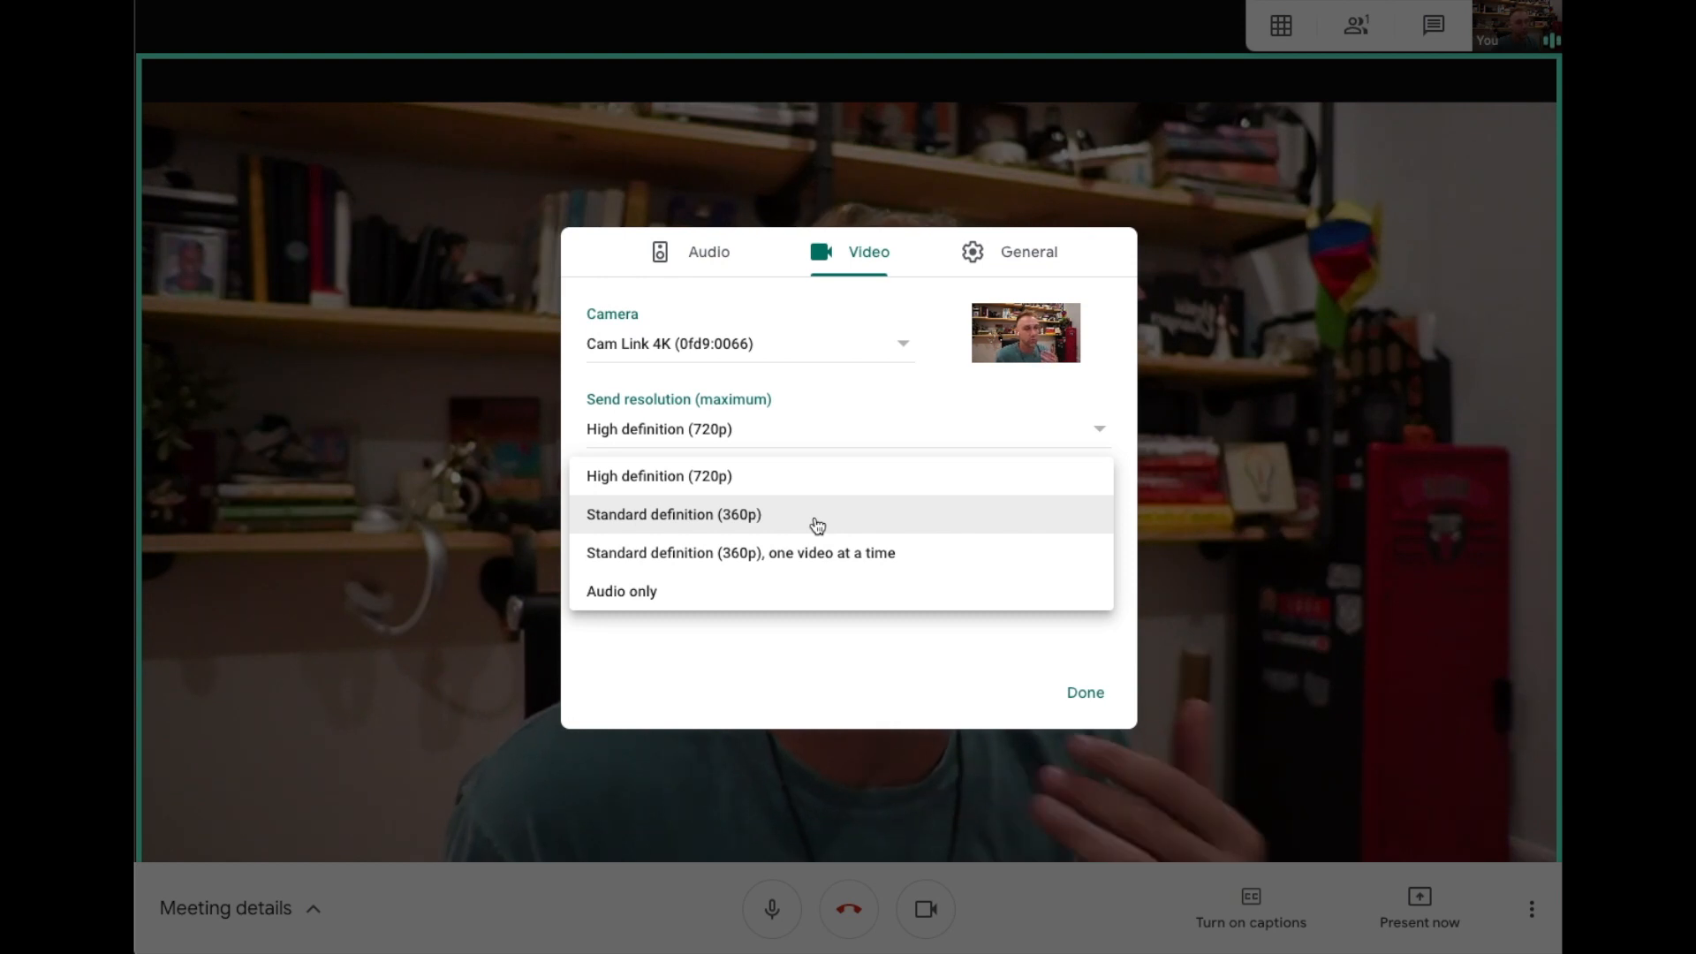
left_click(622, 591)
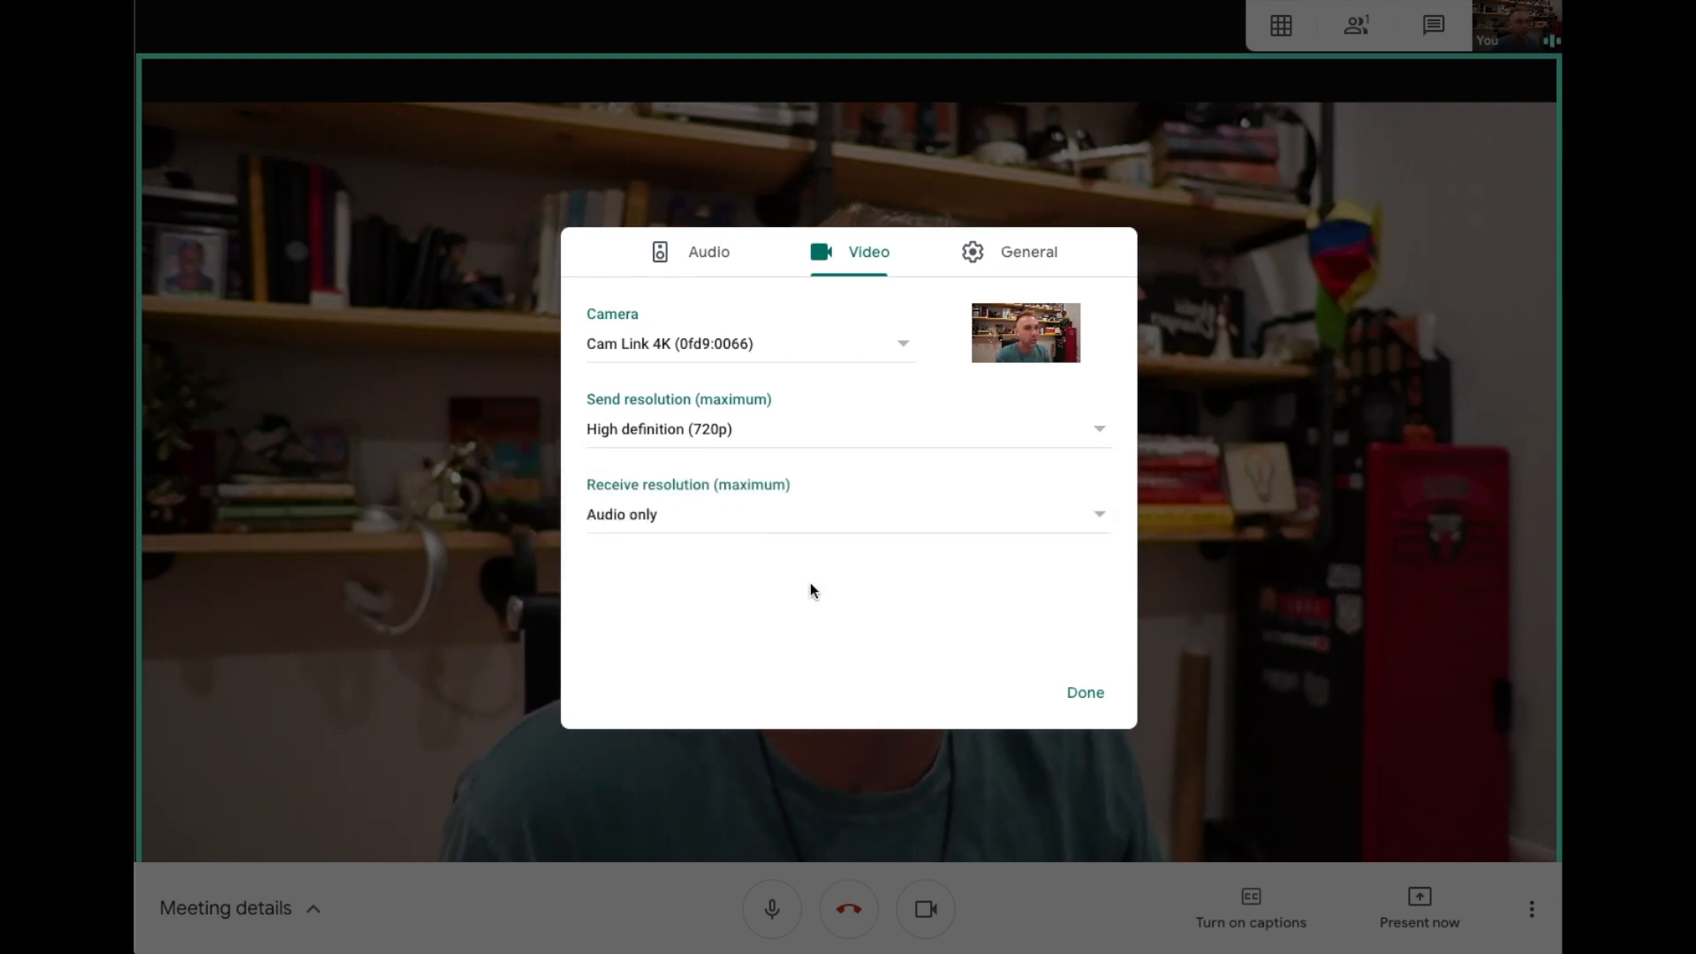
mouse_move(1003, 512)
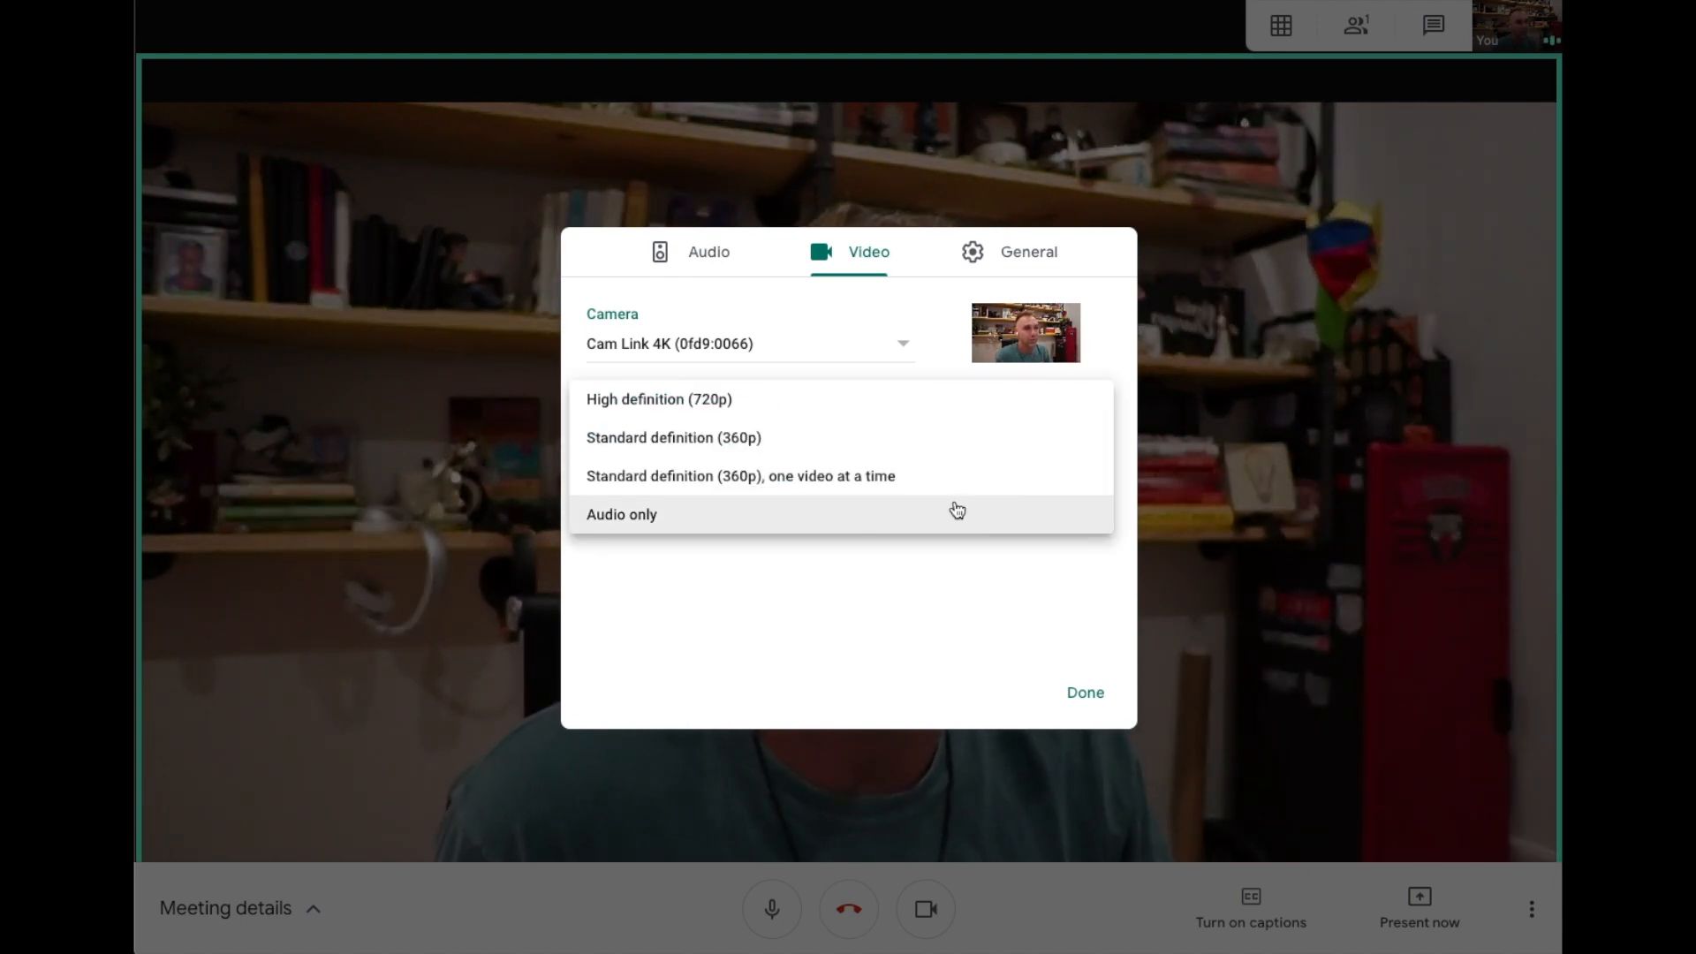
mouse_move(887, 438)
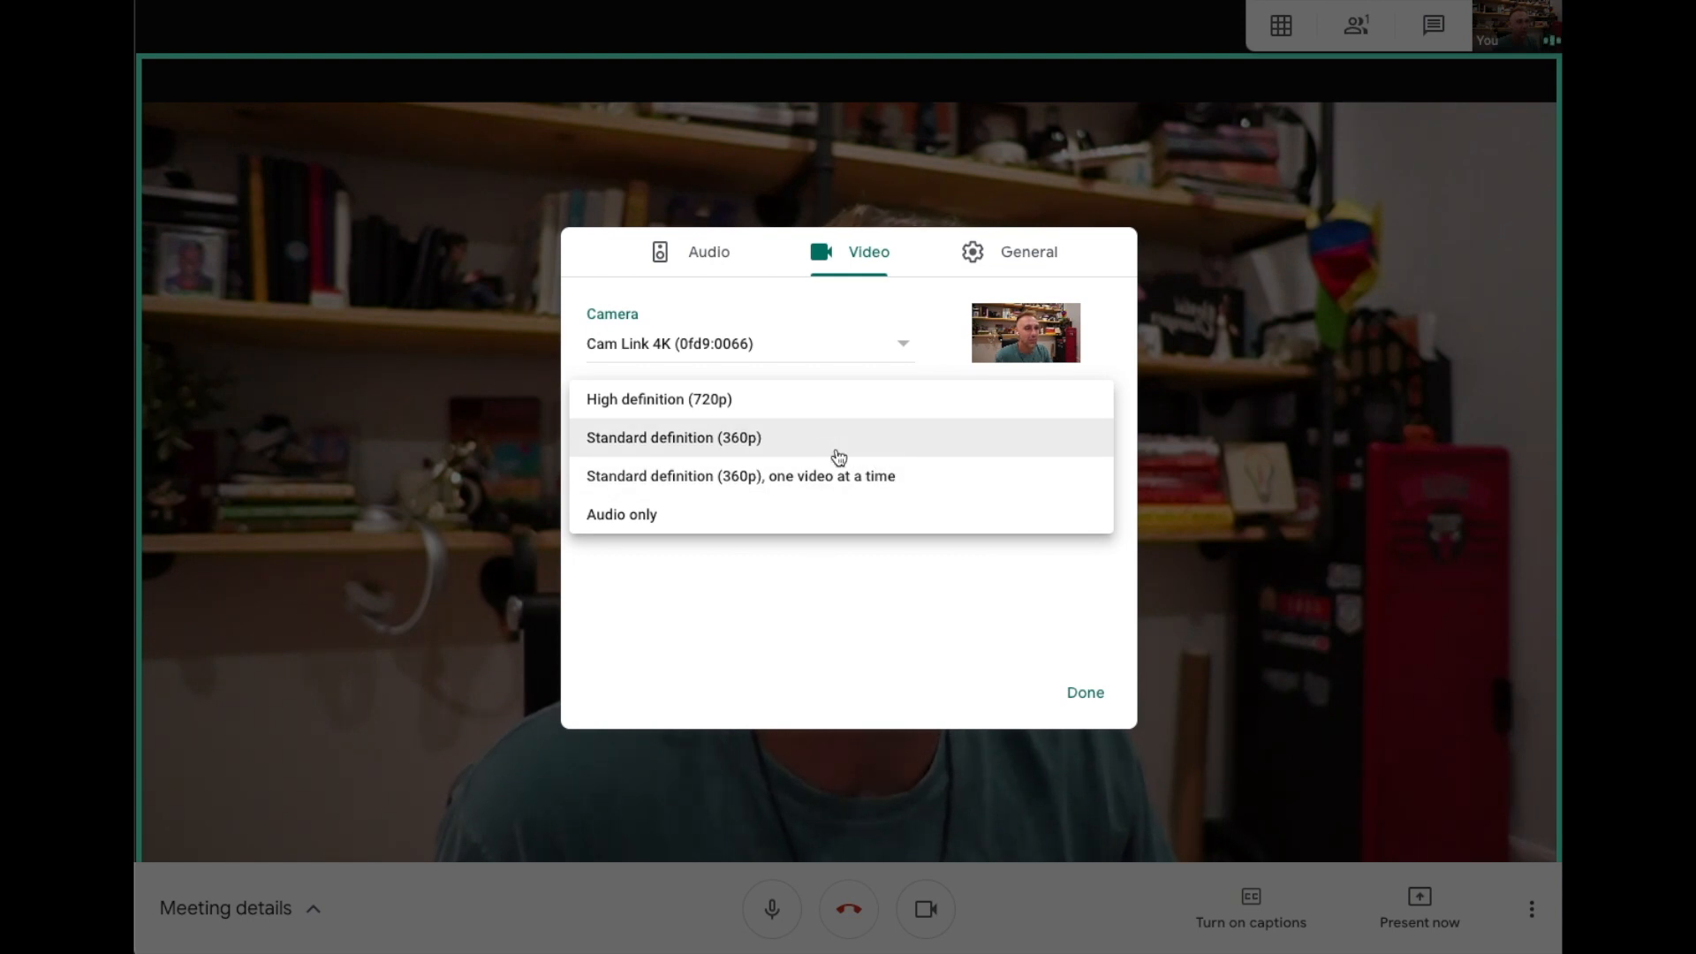
left_click(659, 400)
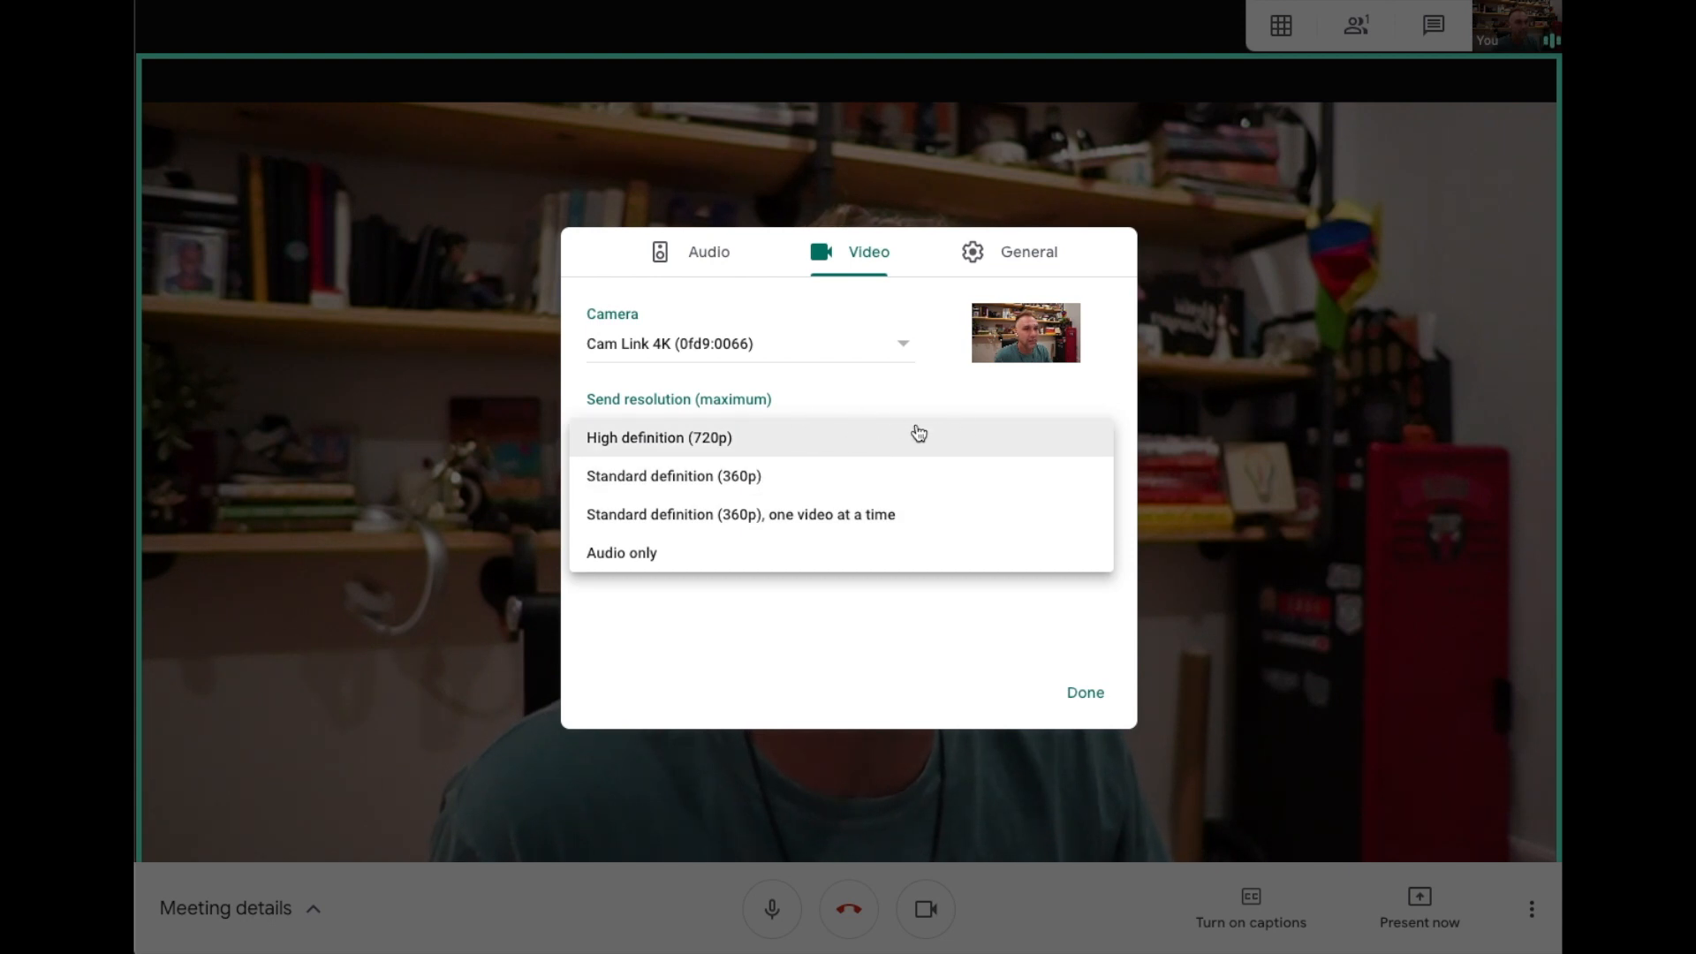
mouse_move(689, 443)
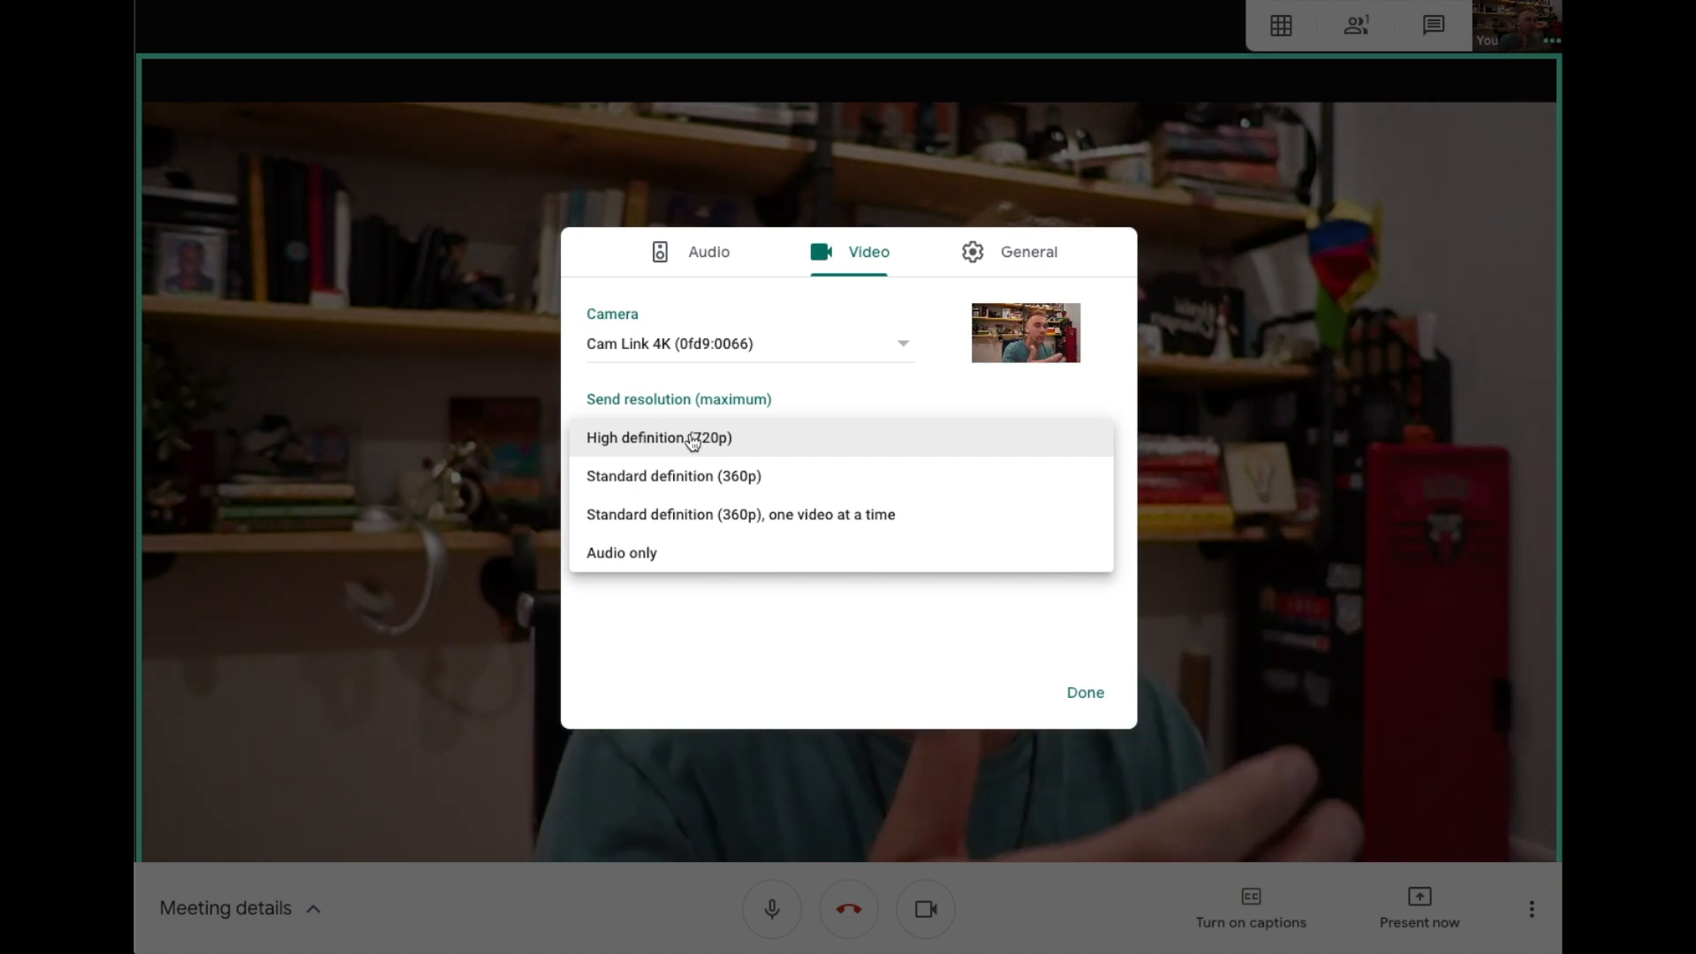
mouse_move(701, 553)
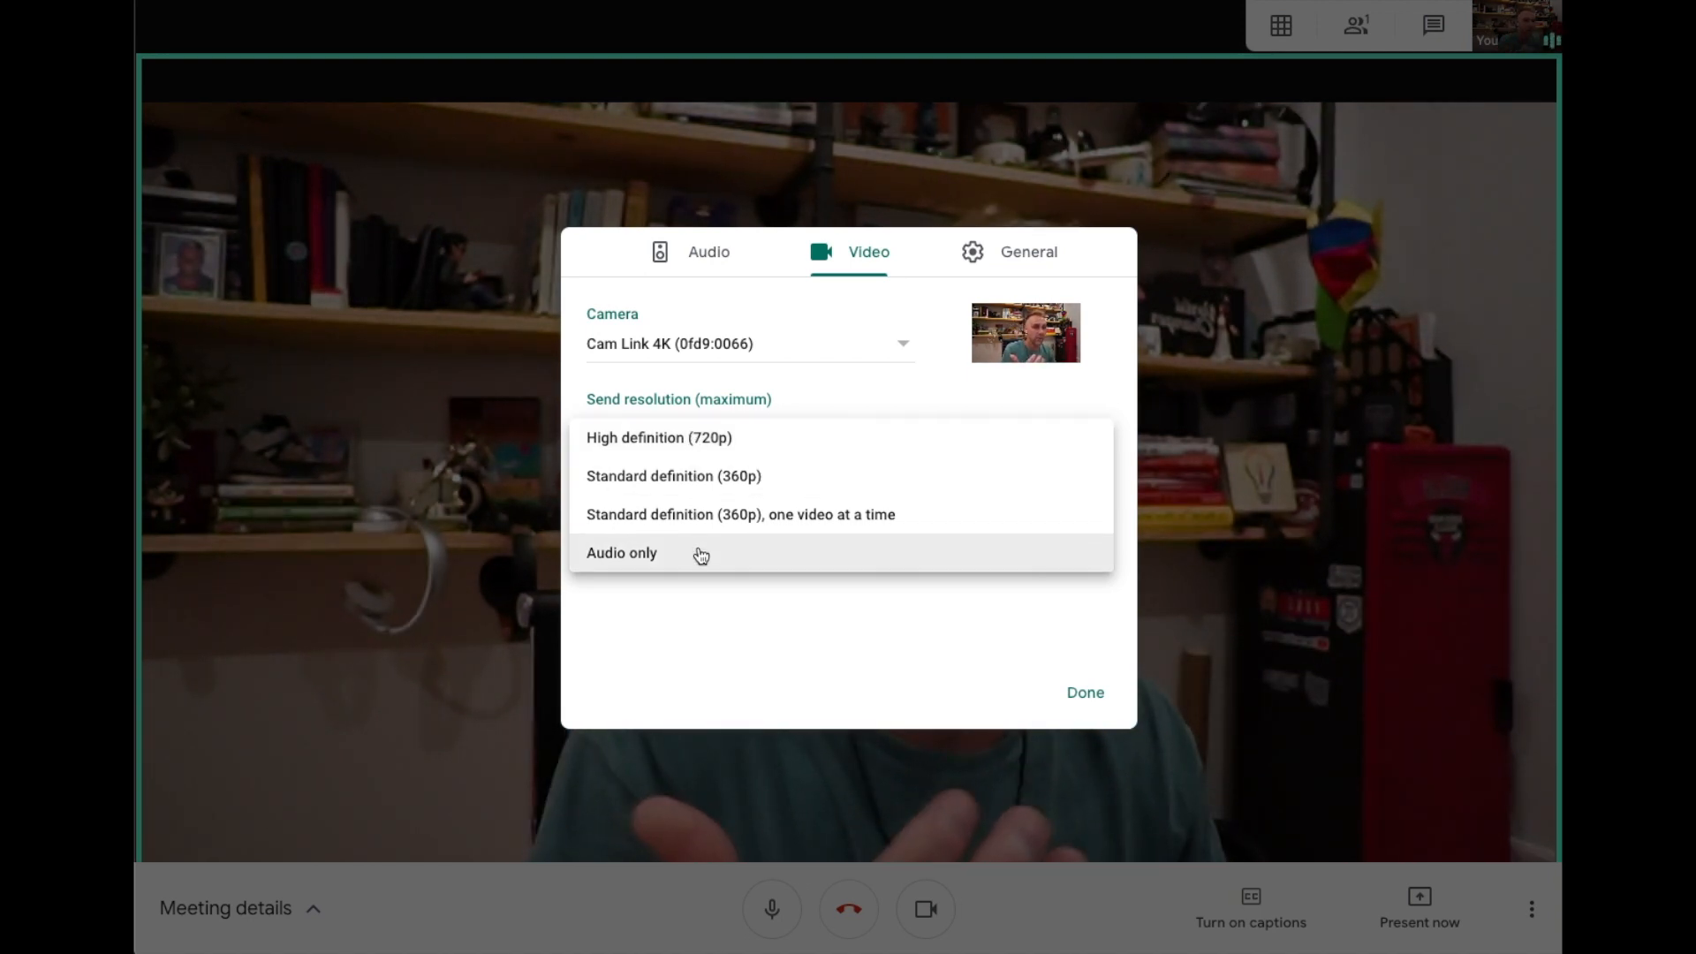
mouse_move(700, 502)
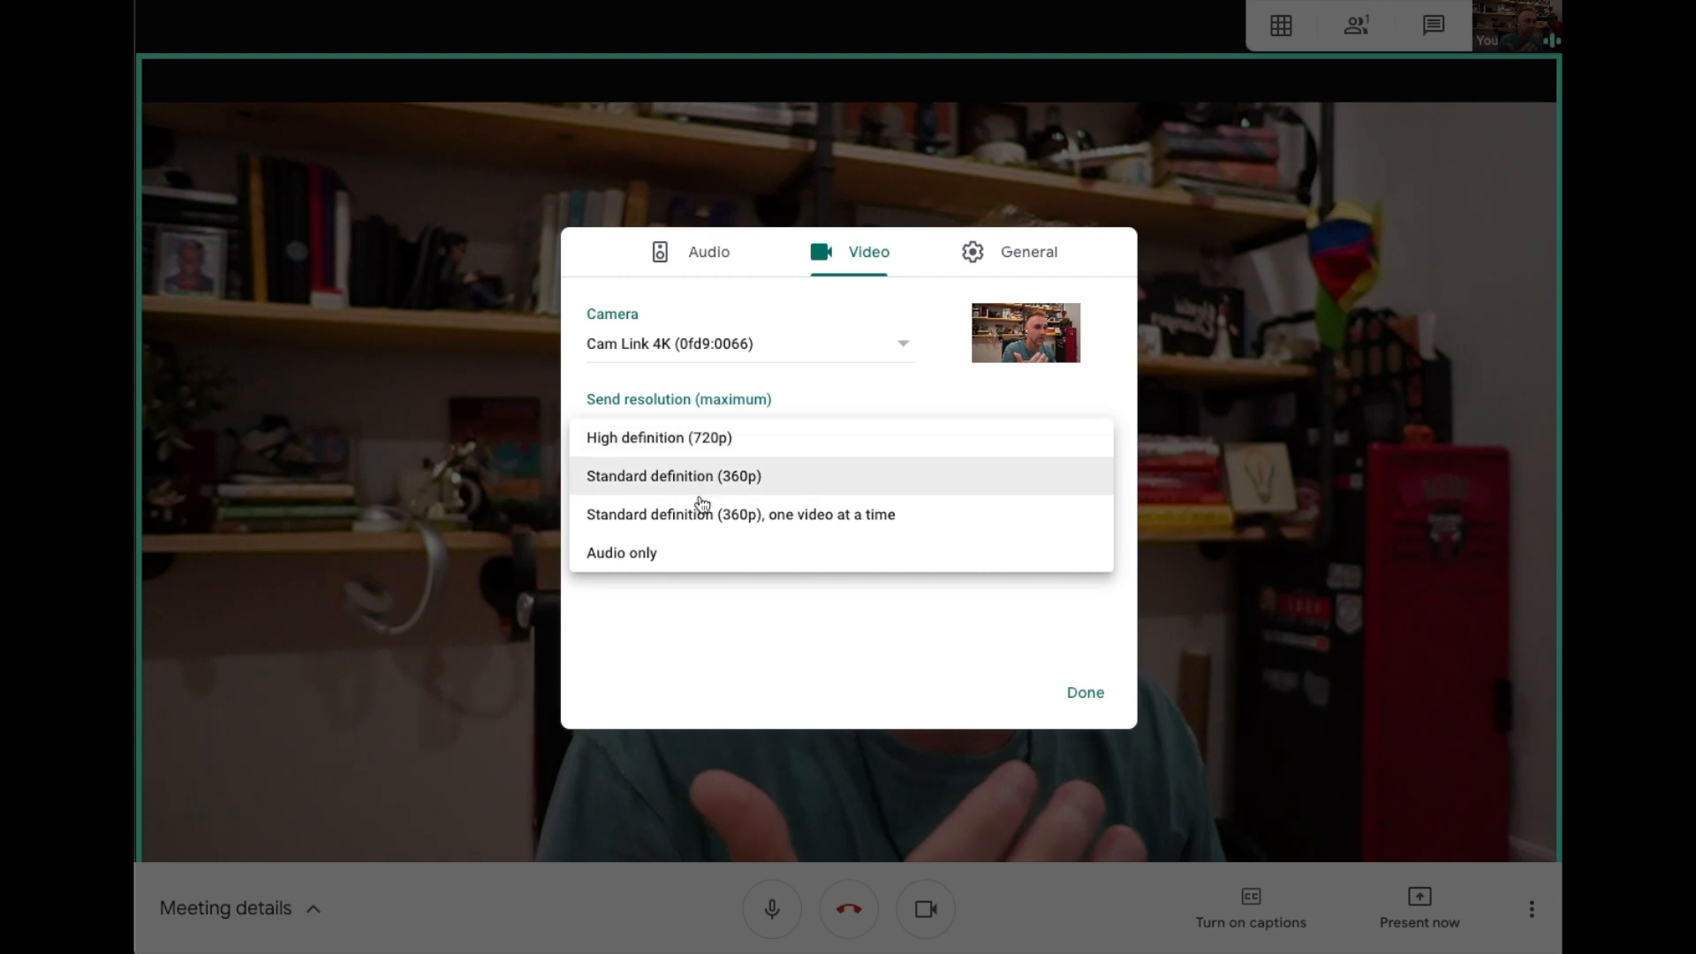
mouse_move(703, 540)
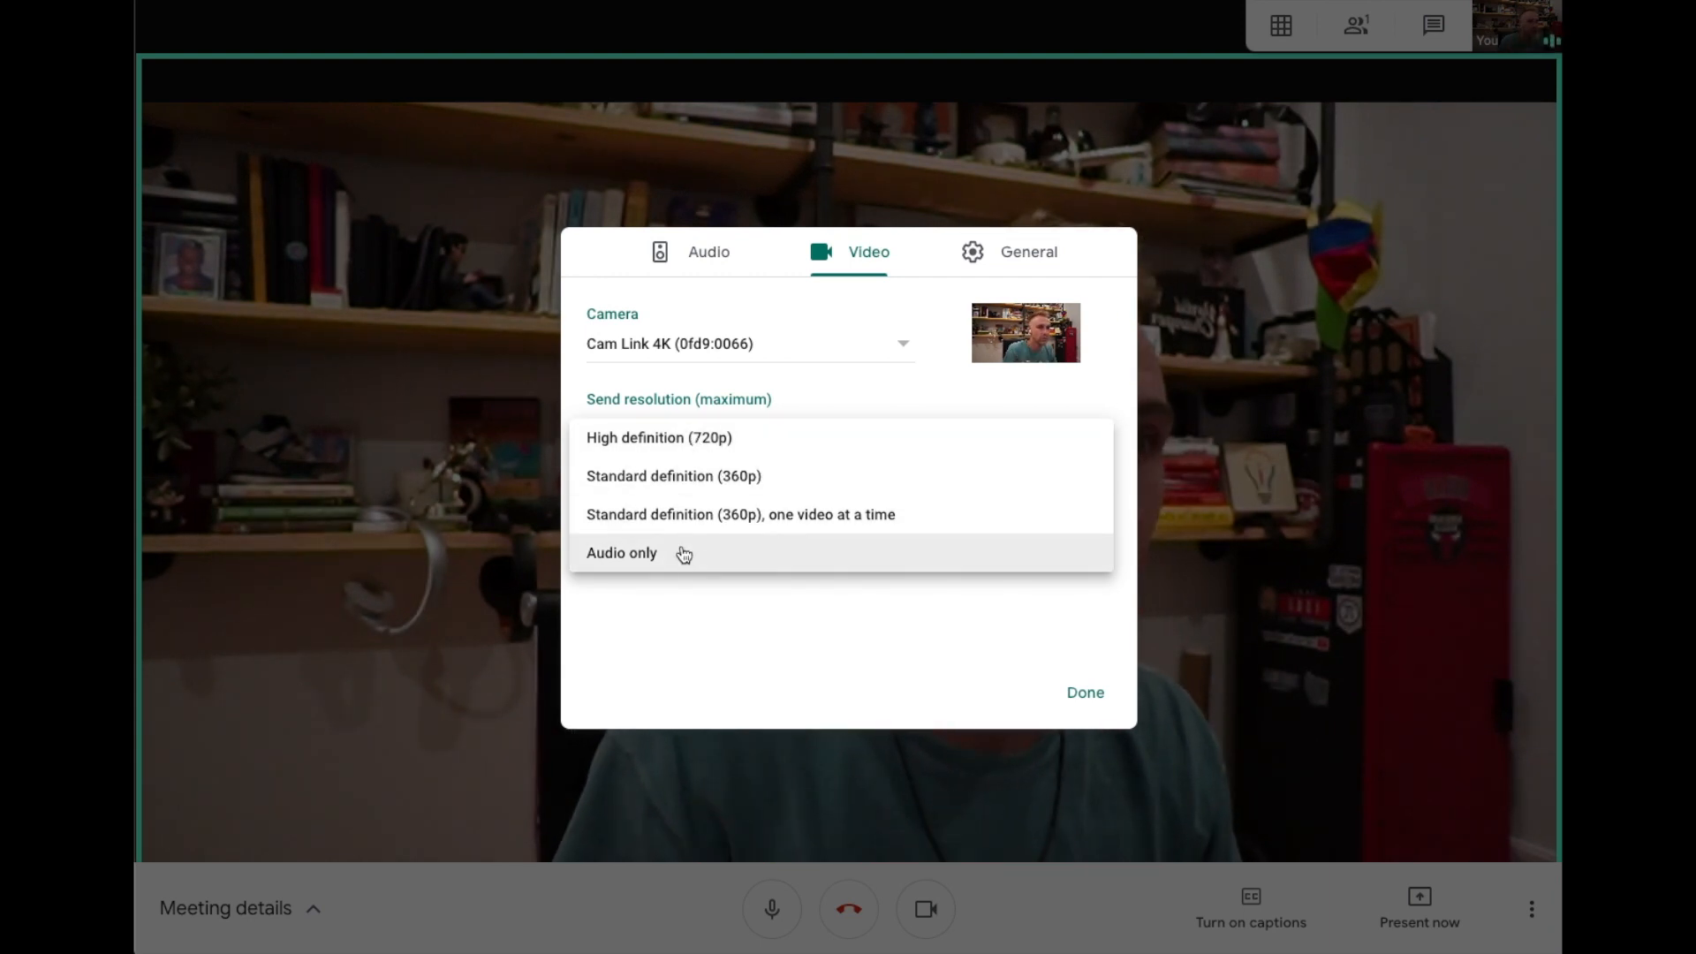
mouse_move(777, 466)
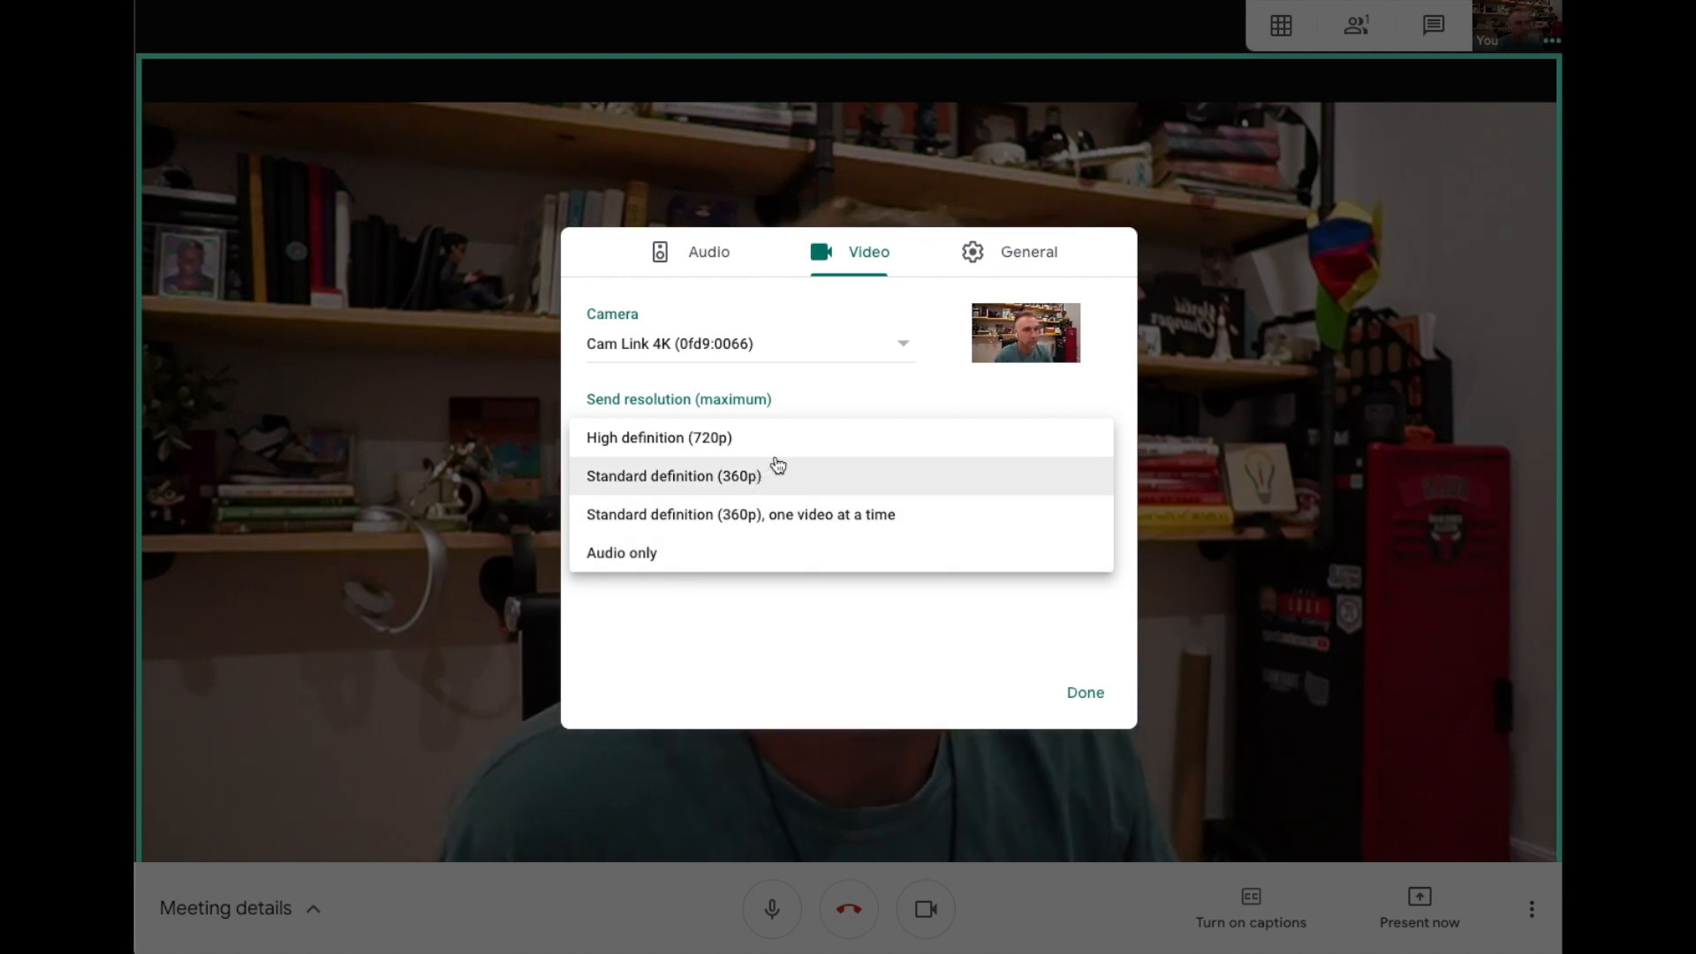
left_click(657, 438)
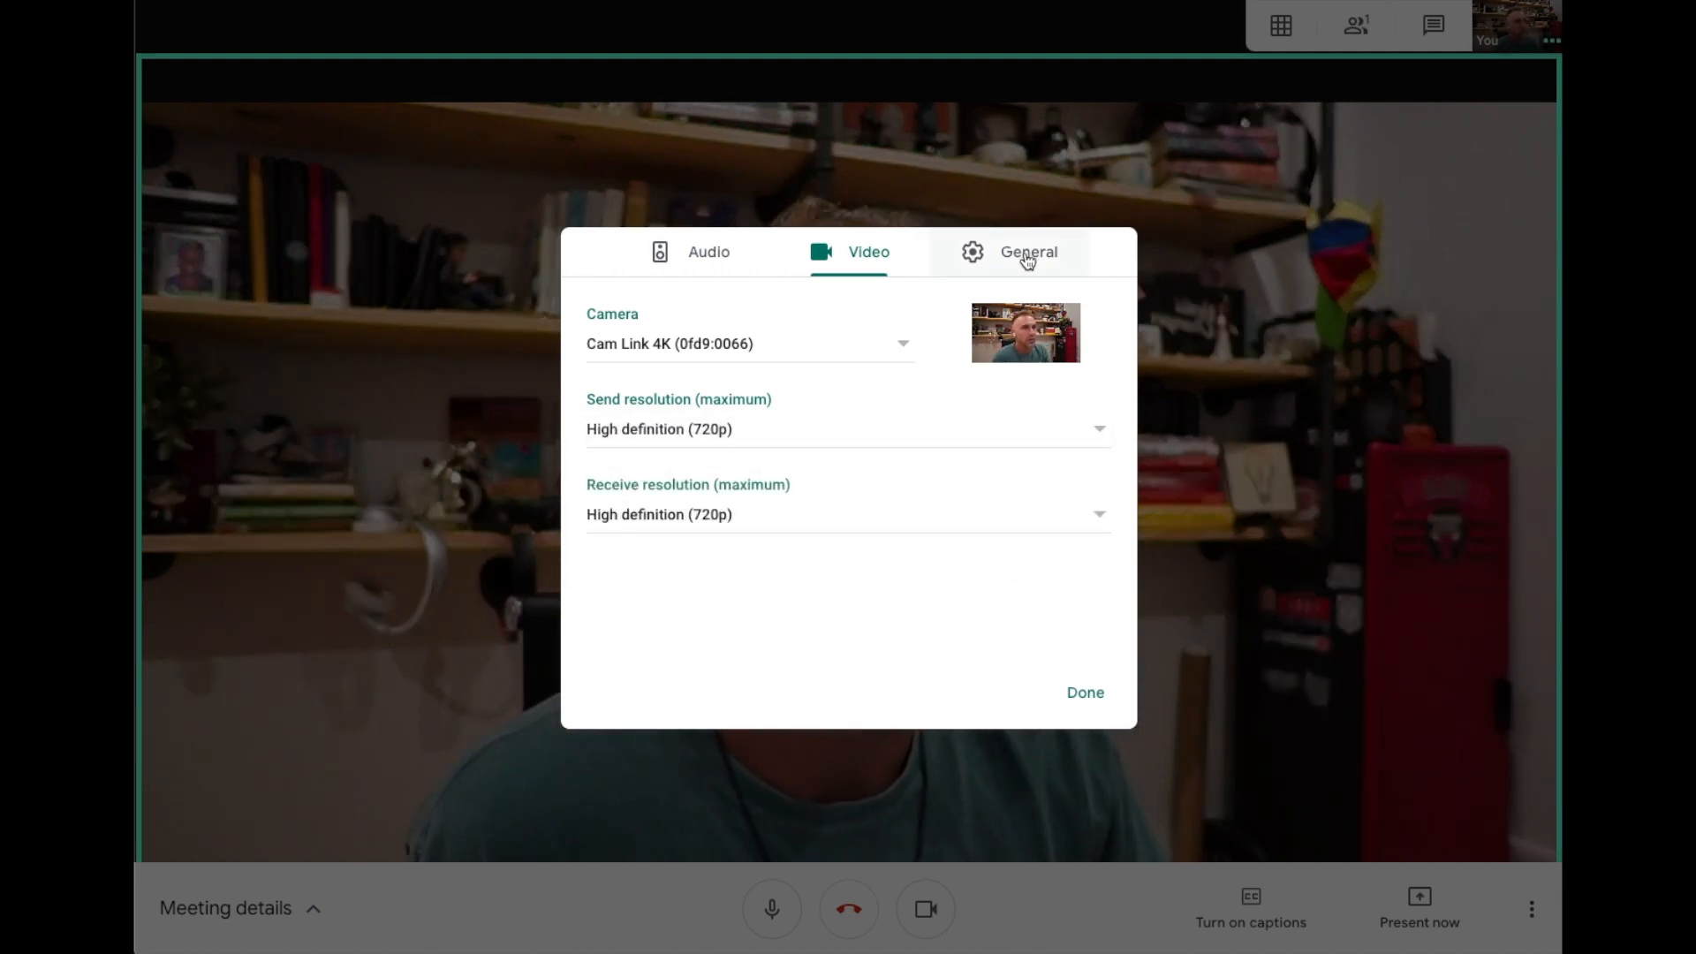
Tick Report additional diagnostics under General, return to Audio, and close settings with Done.
left_click(1028, 251)
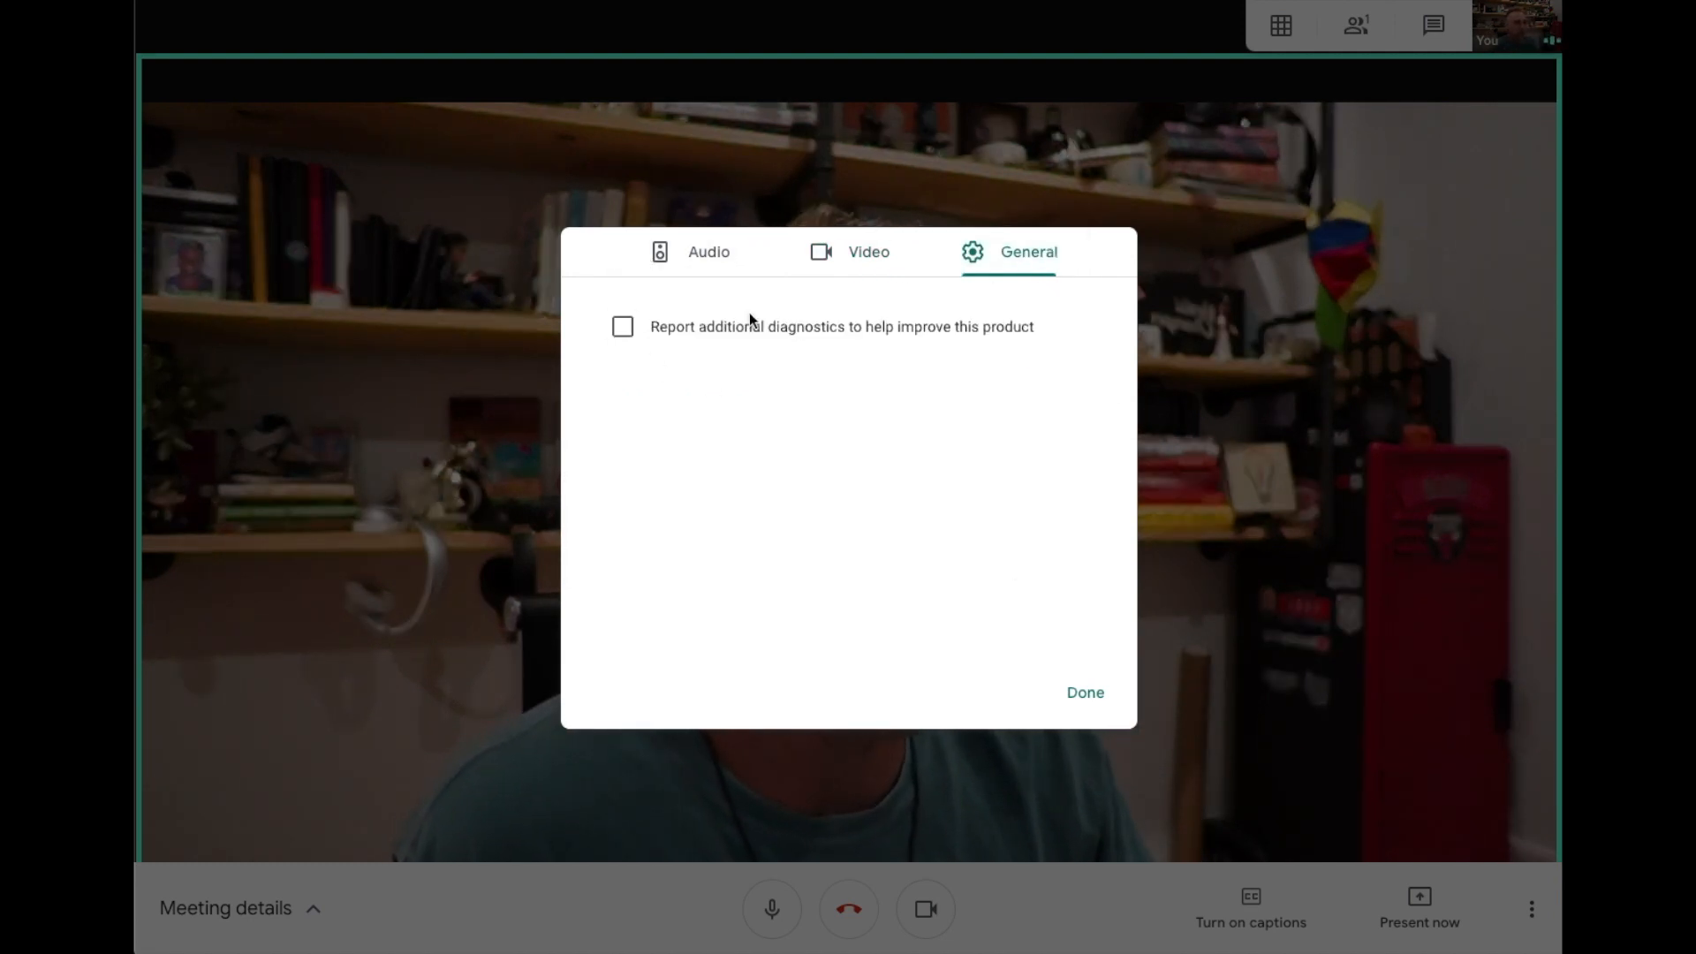
left_click(622, 326)
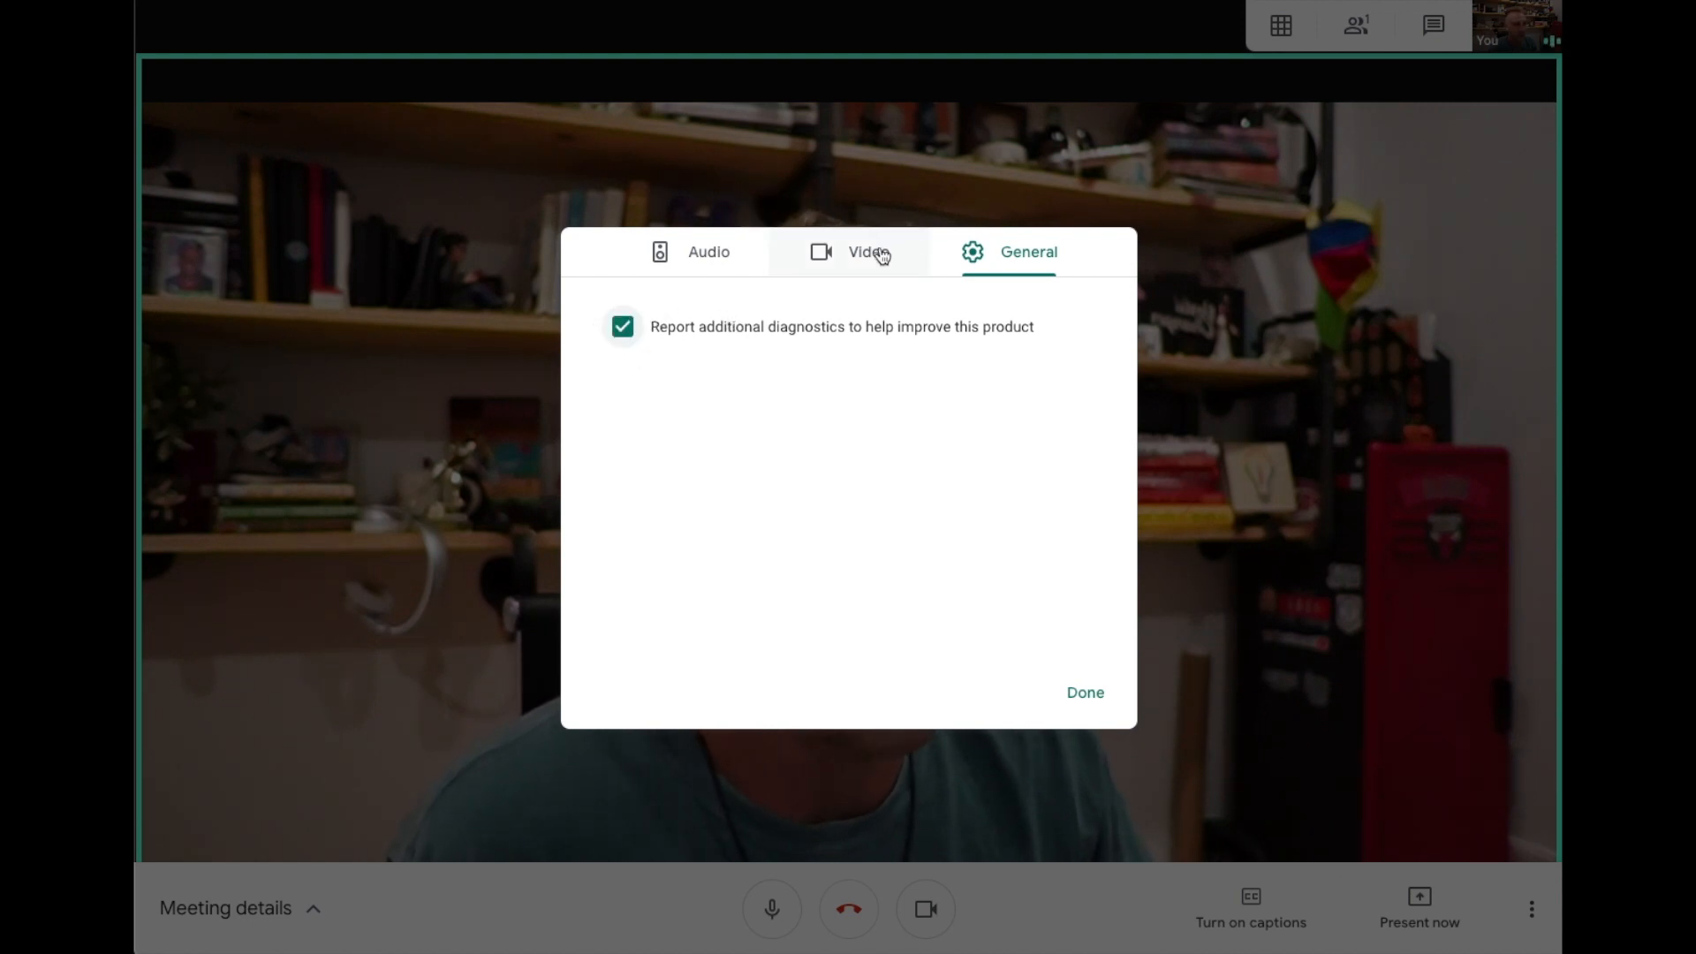
left_click(709, 251)
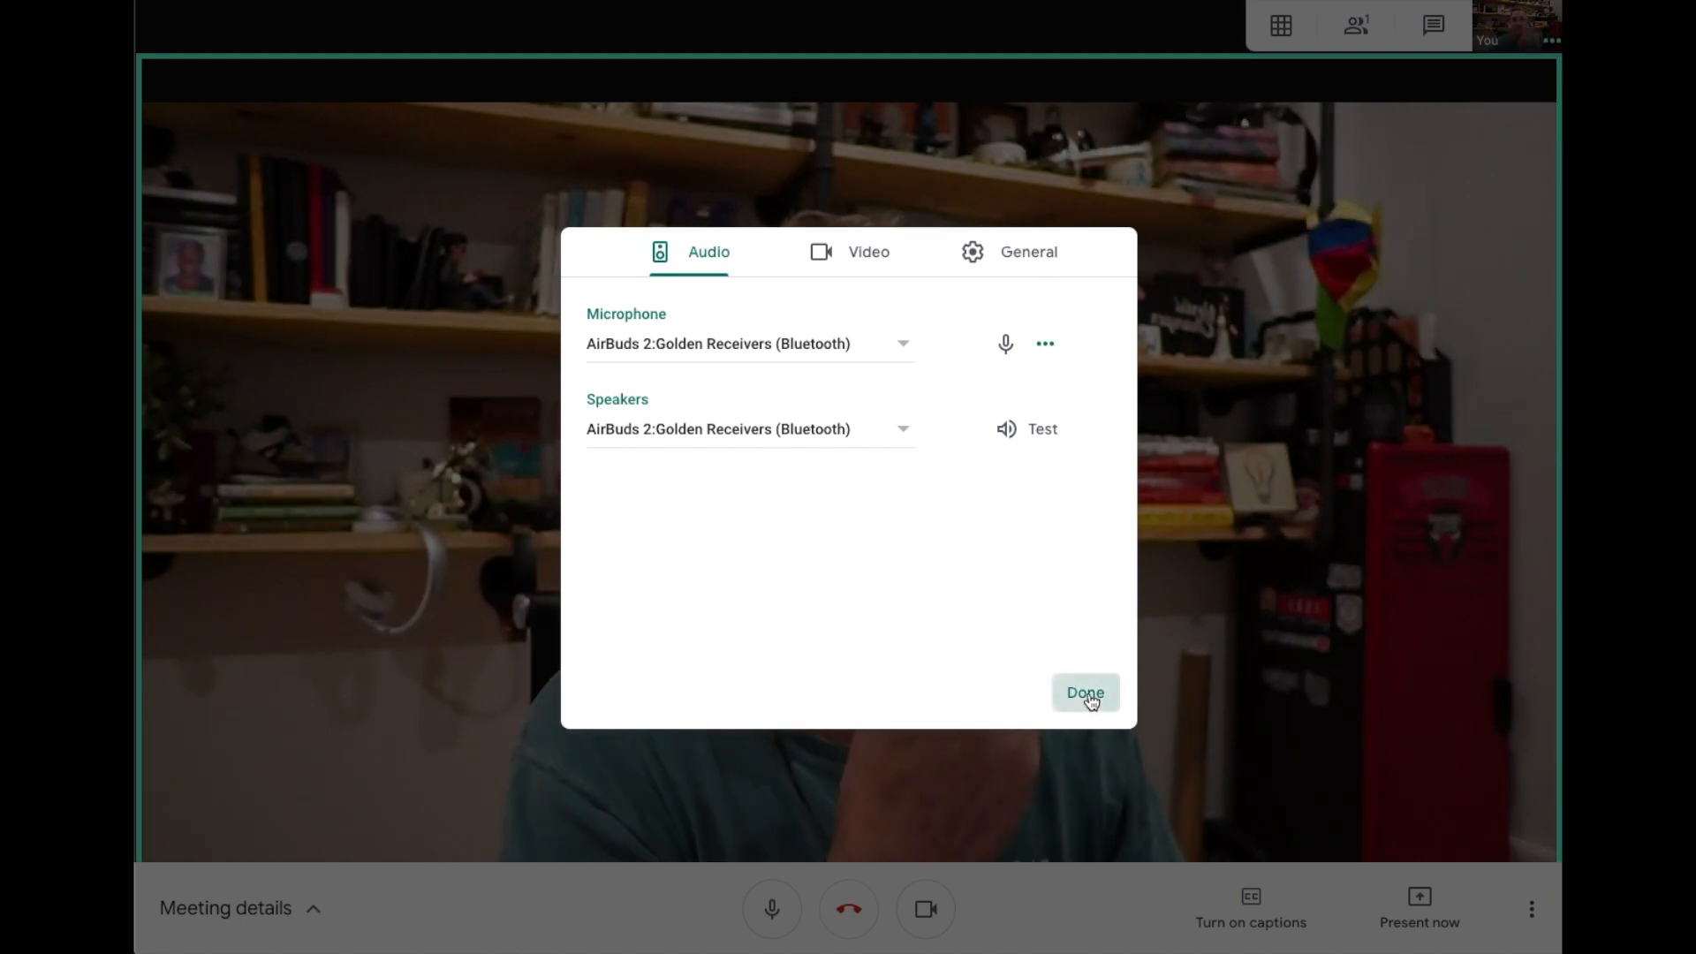
left_click(1084, 693)
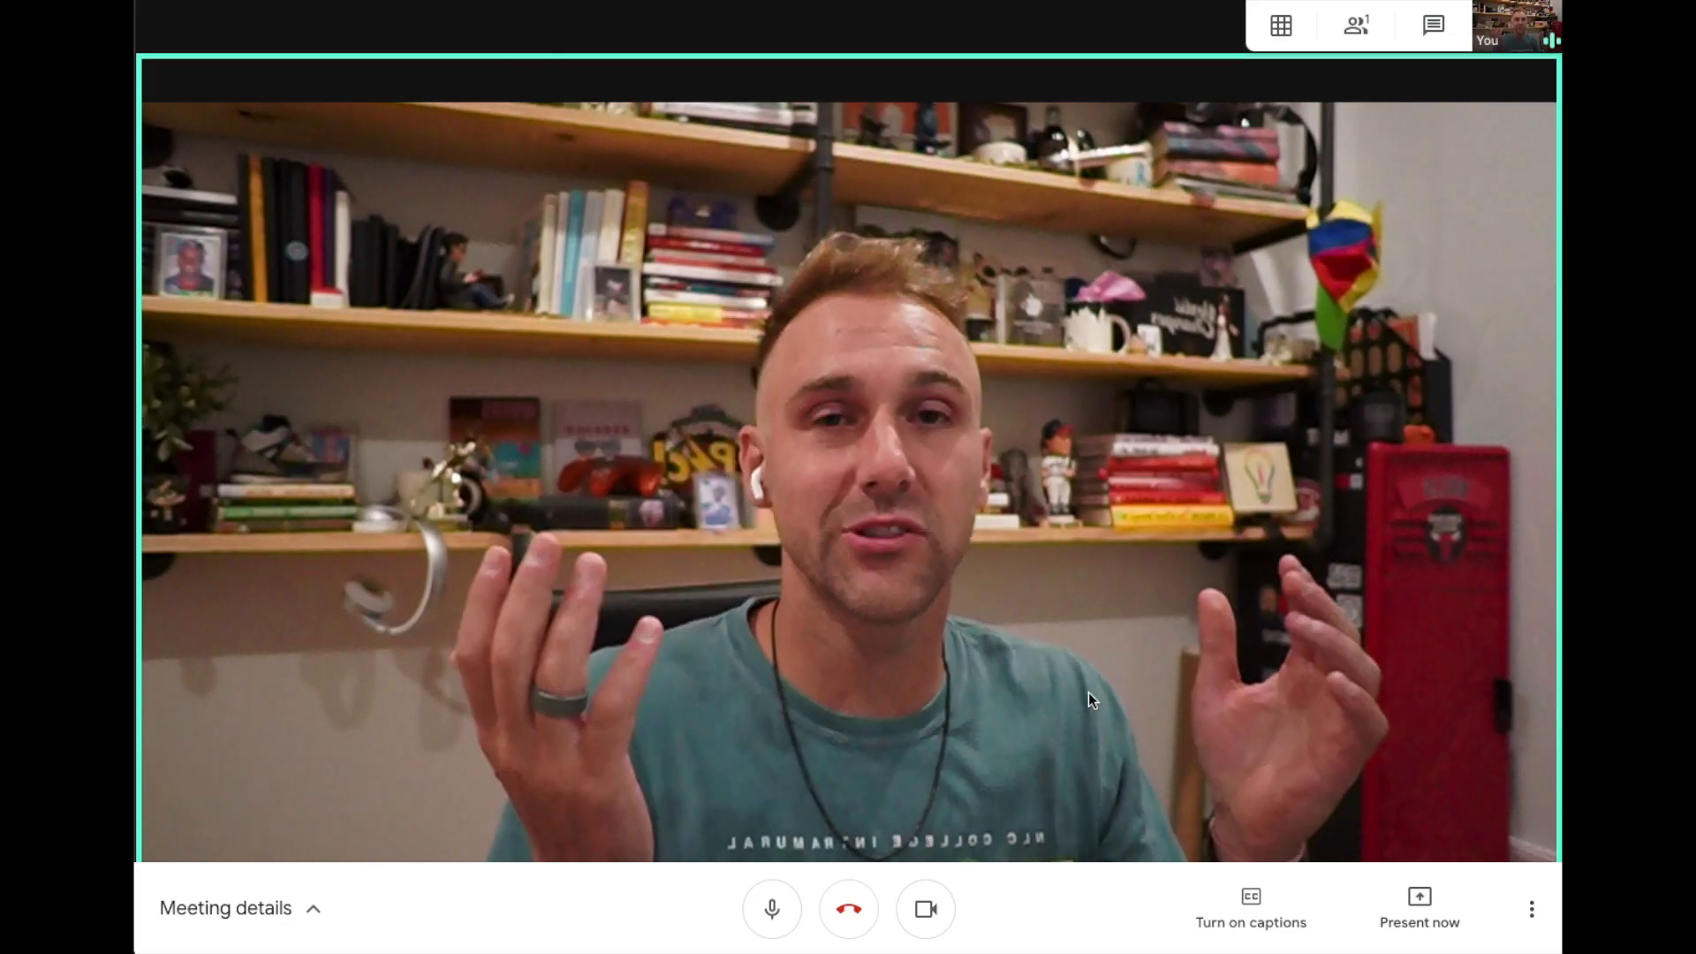